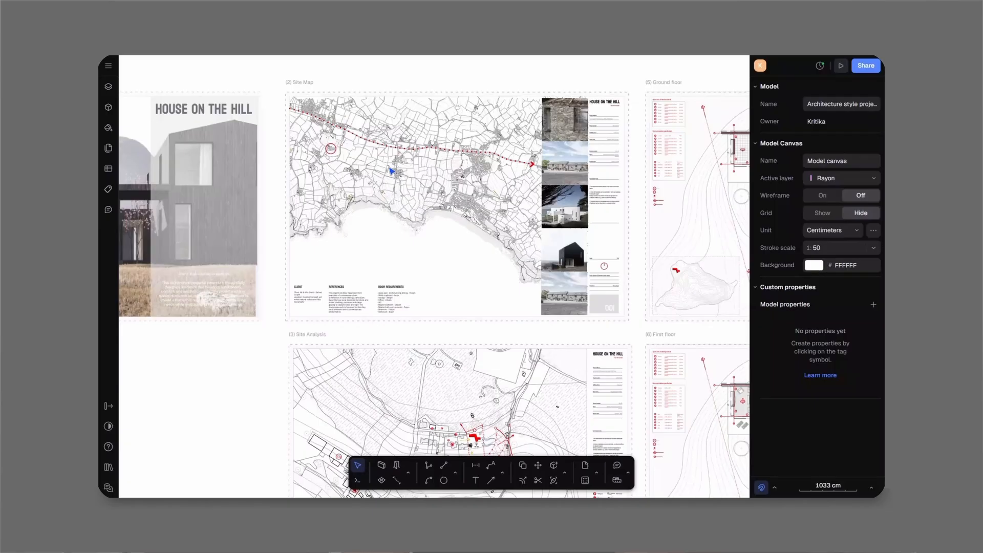
Scroll the Pages list down to page 9, Mill work, then return to the models dashboard.
scroll("down", 3)
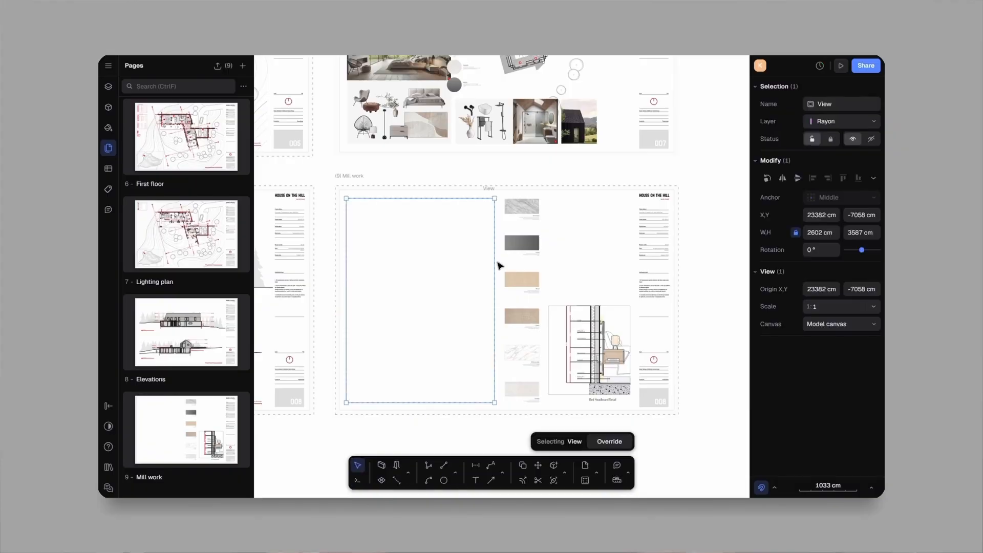
left_click(609, 442)
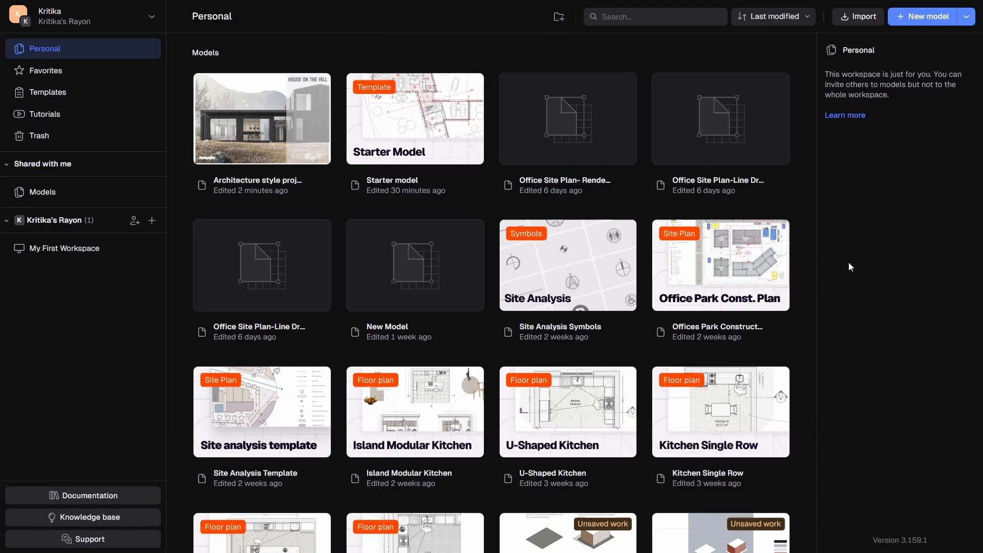
mouse_move(243, 122)
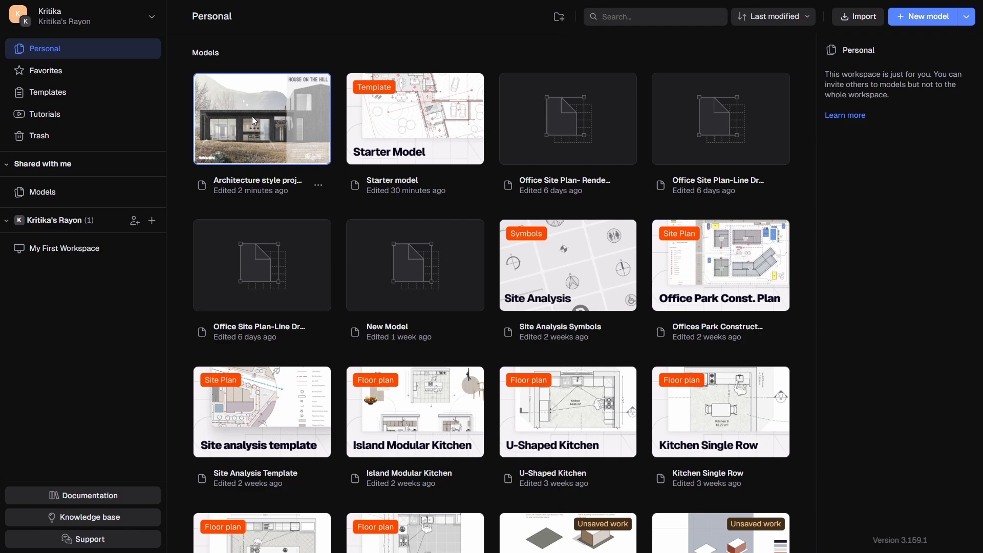
mouse_move(850, 266)
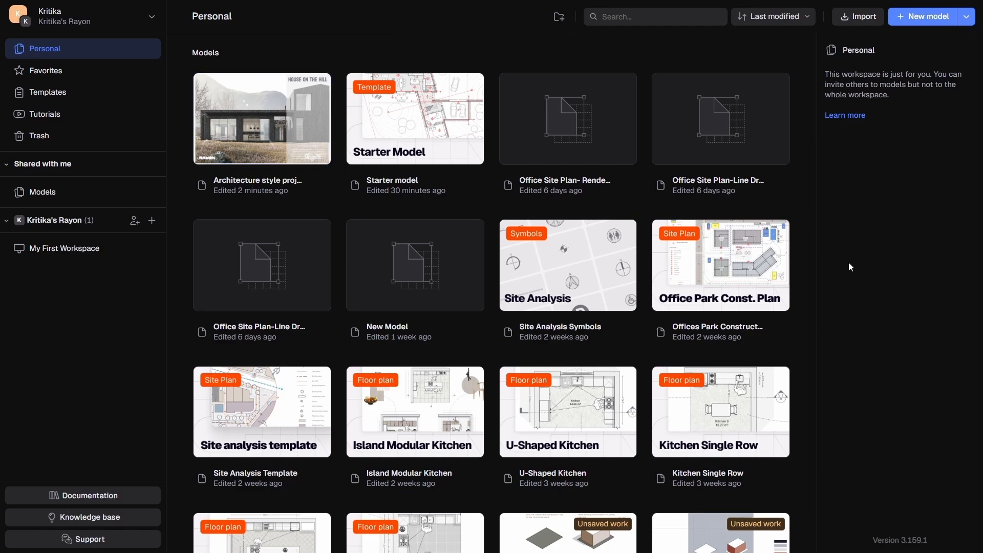
mouse_move(261, 119)
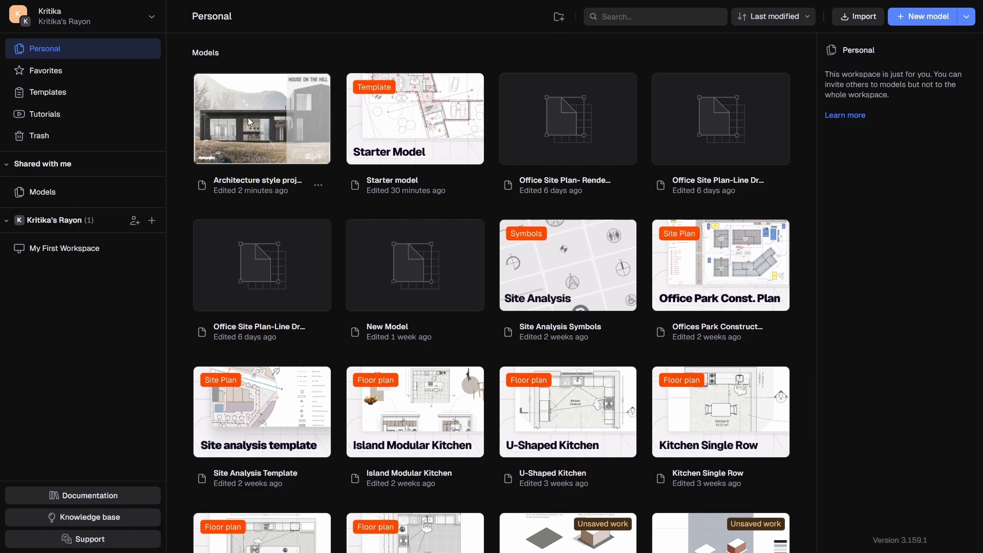
Open the House on the Hill project from the Personal models dashboard.
double_click(261, 118)
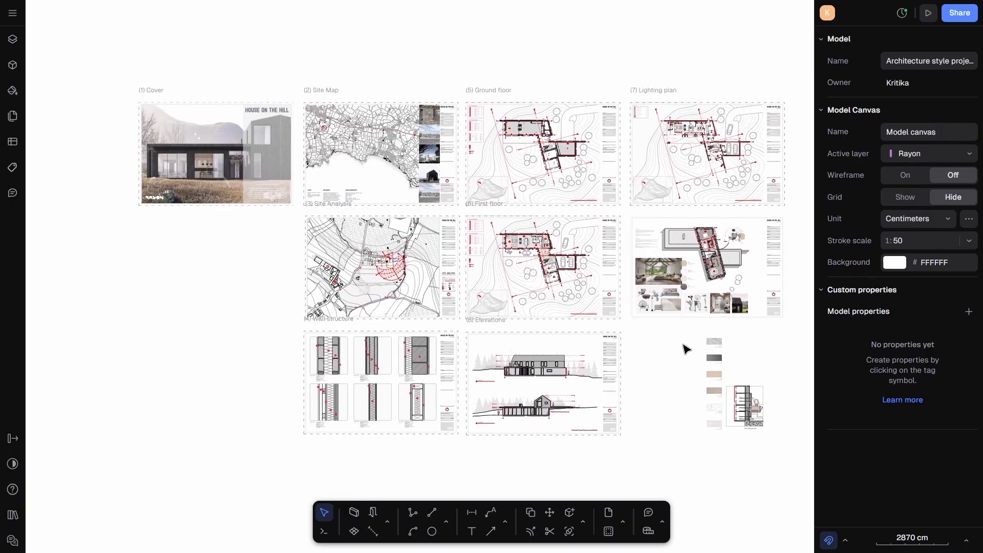
mouse_move(336, 138)
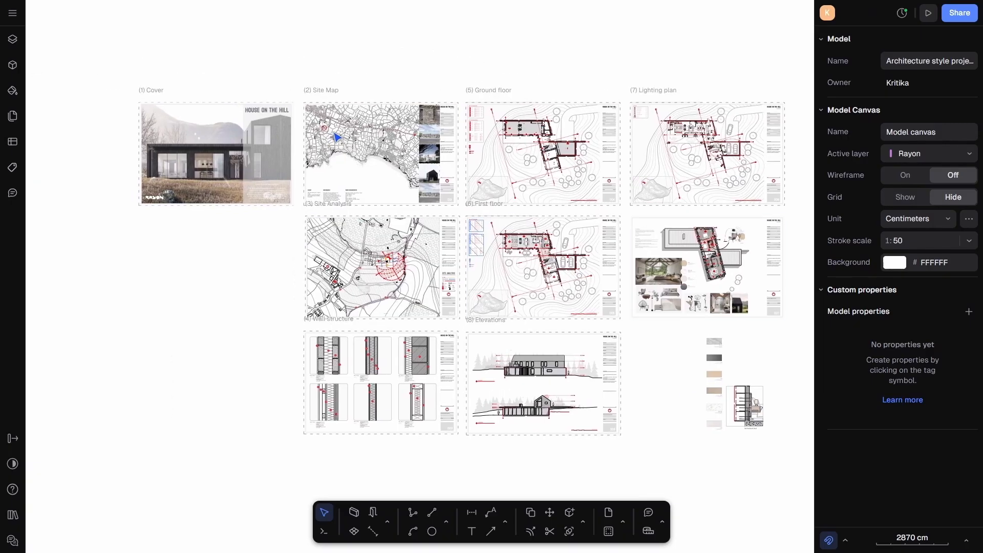
scroll("up", 3)
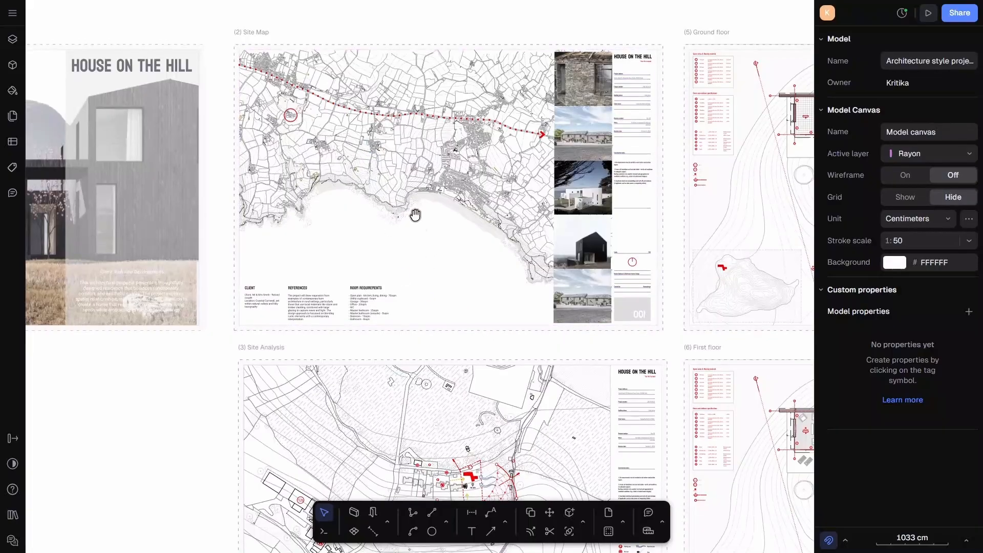
scroll("down", 3)
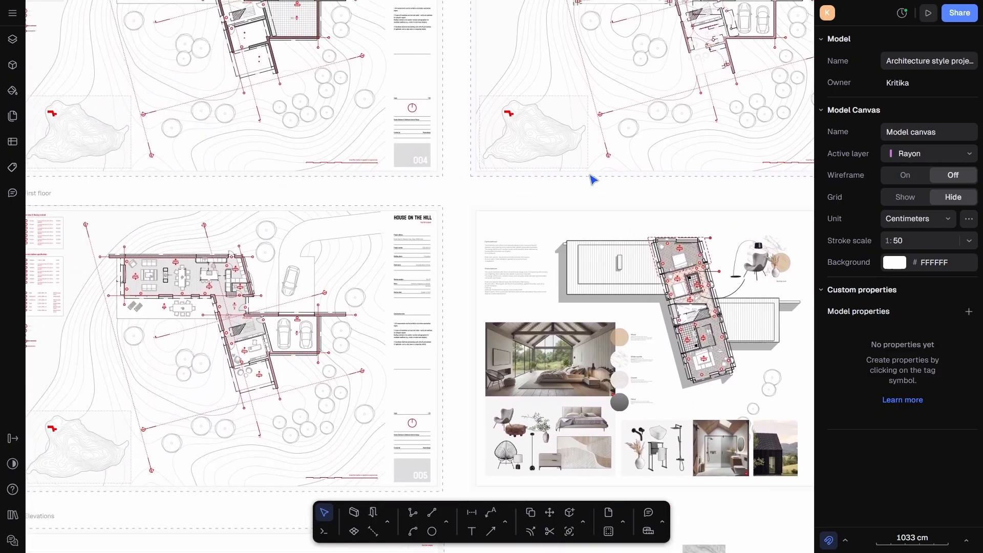
scroll("down", 3)
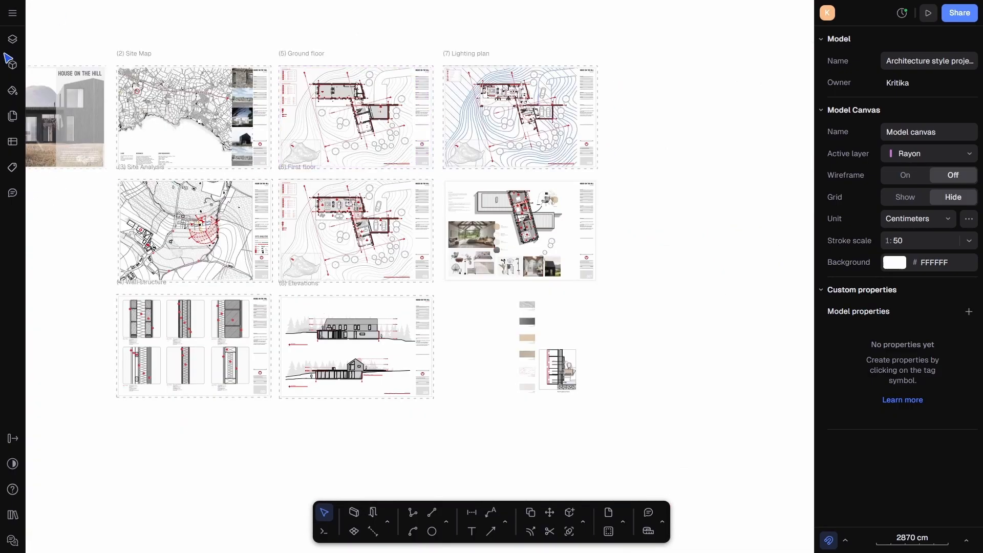
left_click(12, 12)
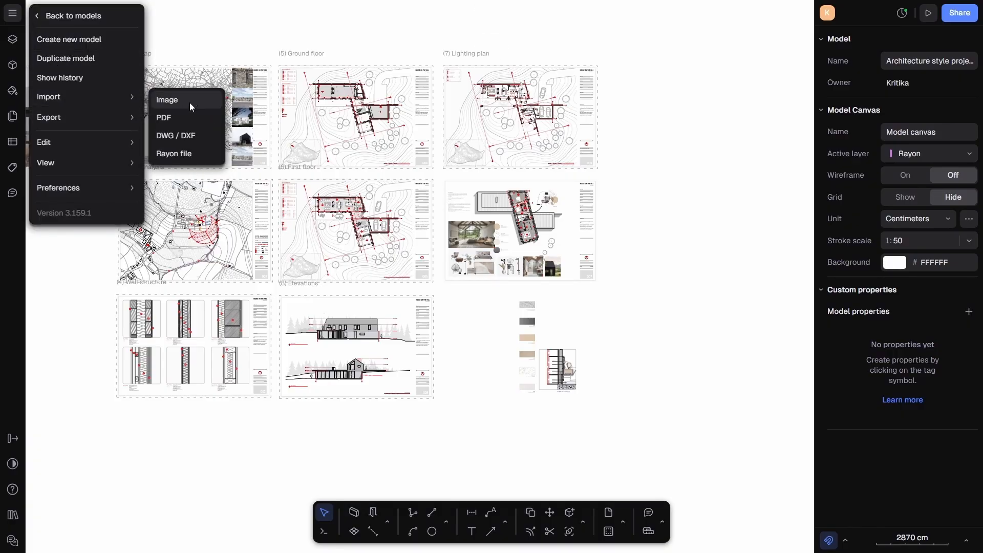
mouse_move(166, 119)
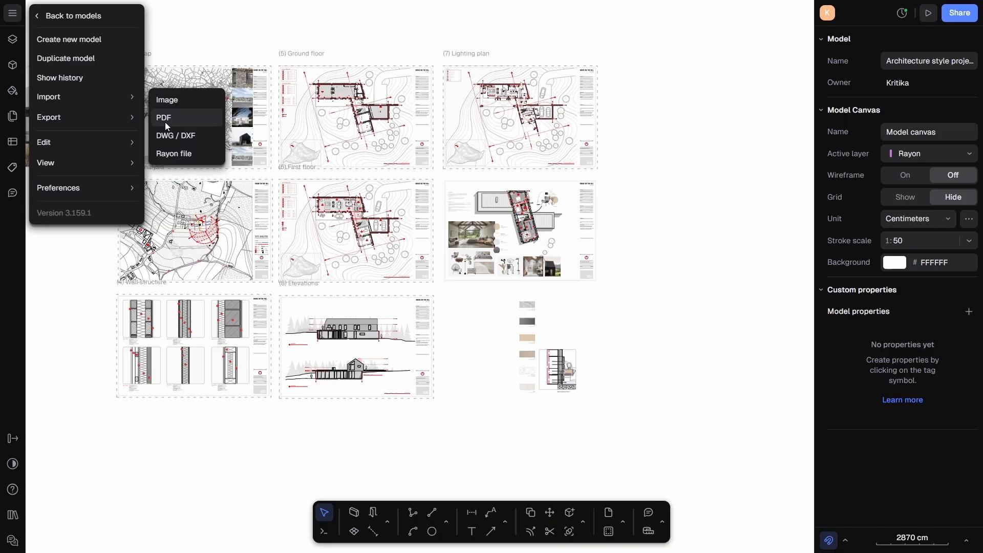
mouse_move(175, 135)
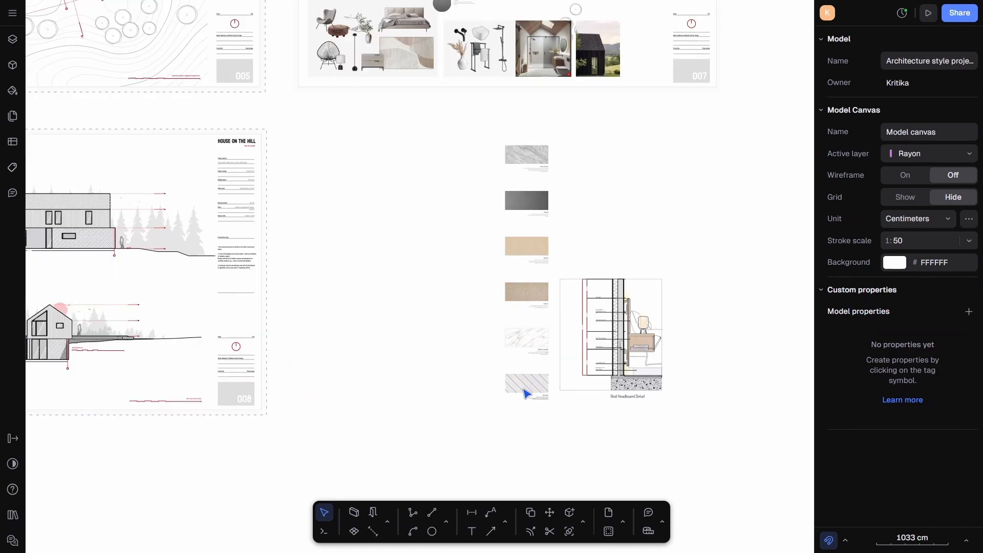
Select the material swatches and start a new Layout page around them and the headboard detail.
left_click(526, 389)
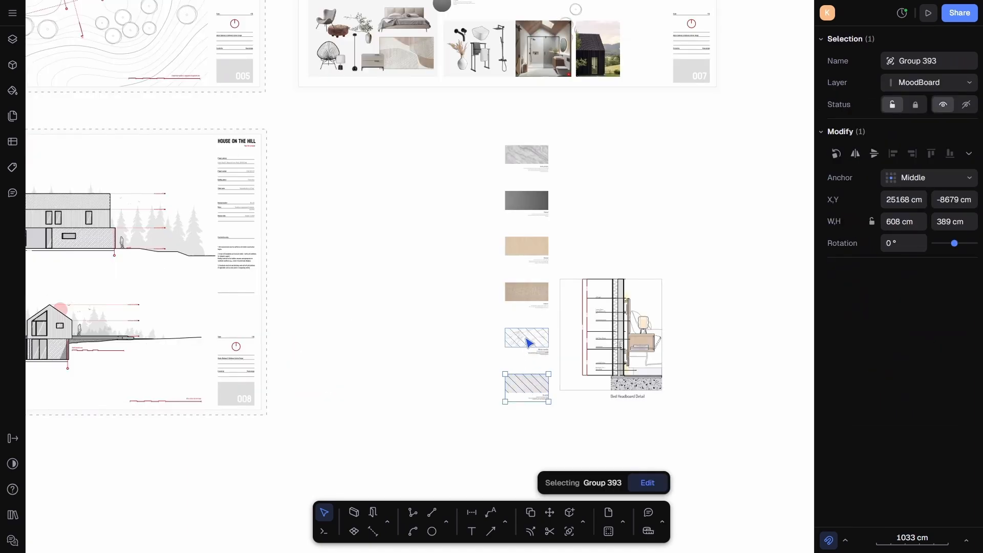
left_click(525, 251)
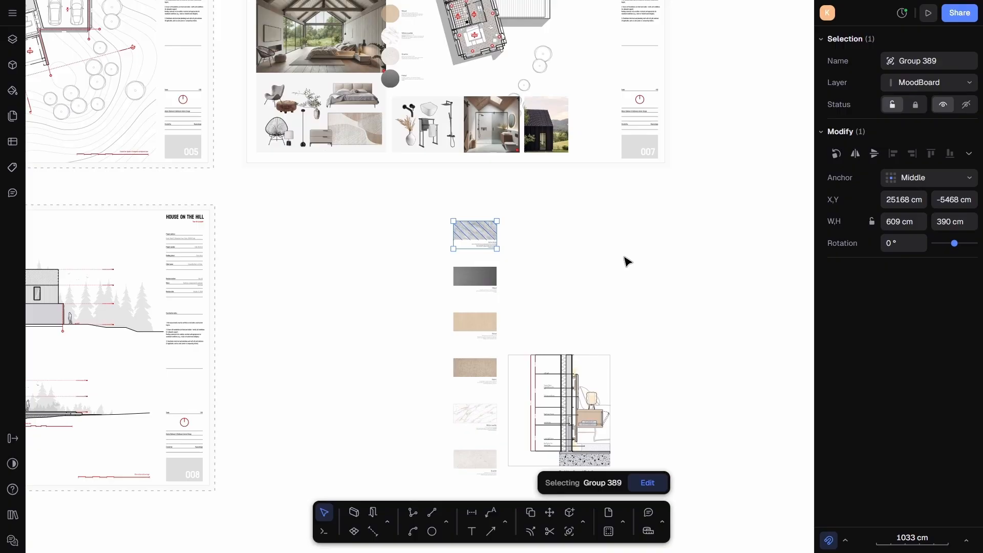
mouse_move(597, 523)
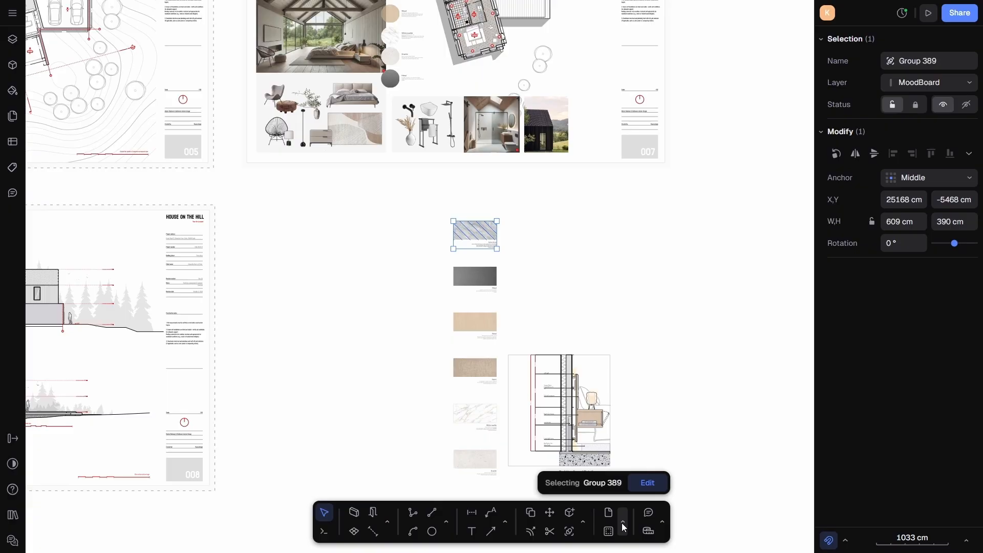
left_click(621, 512)
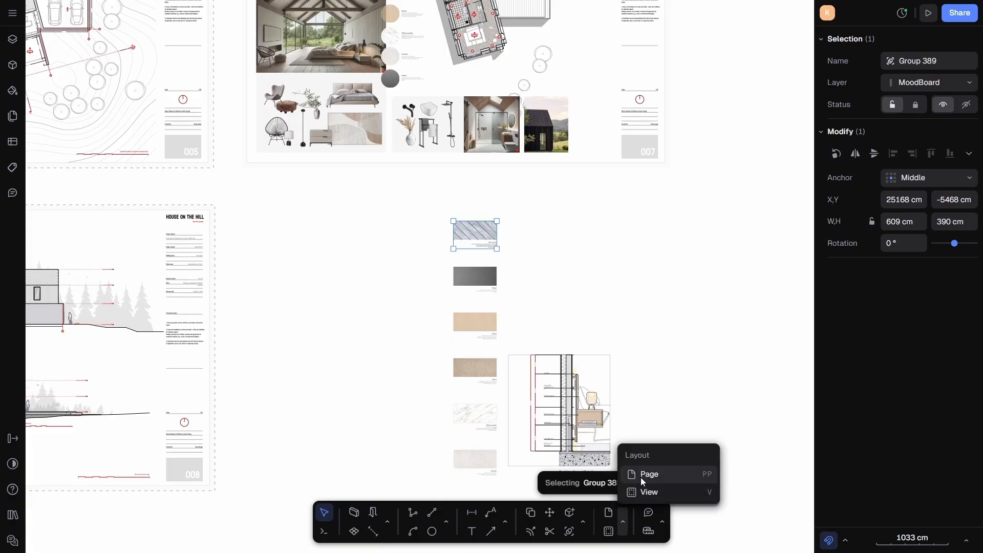
left_click(649, 474)
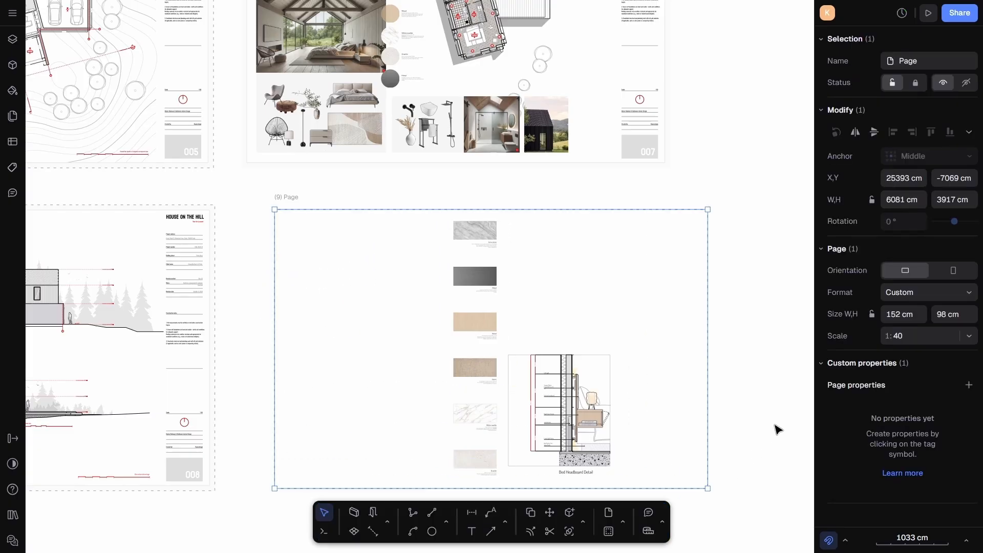
mouse_move(417, 240)
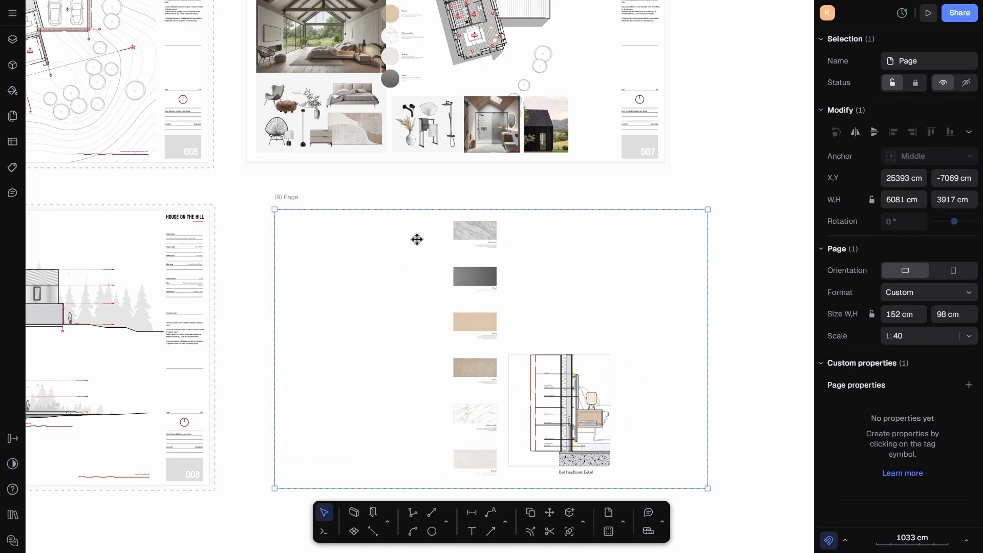
mouse_move(935, 266)
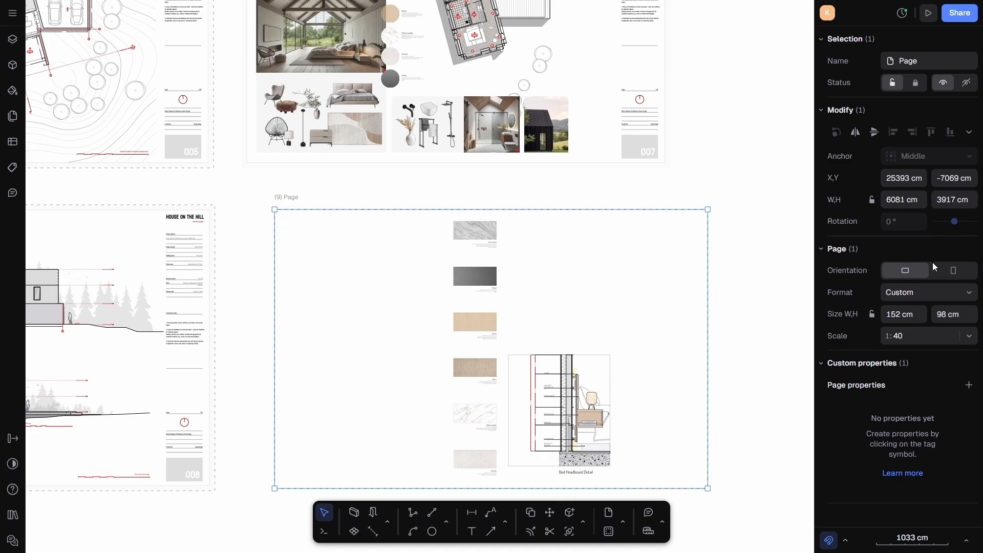
mouse_move(953, 270)
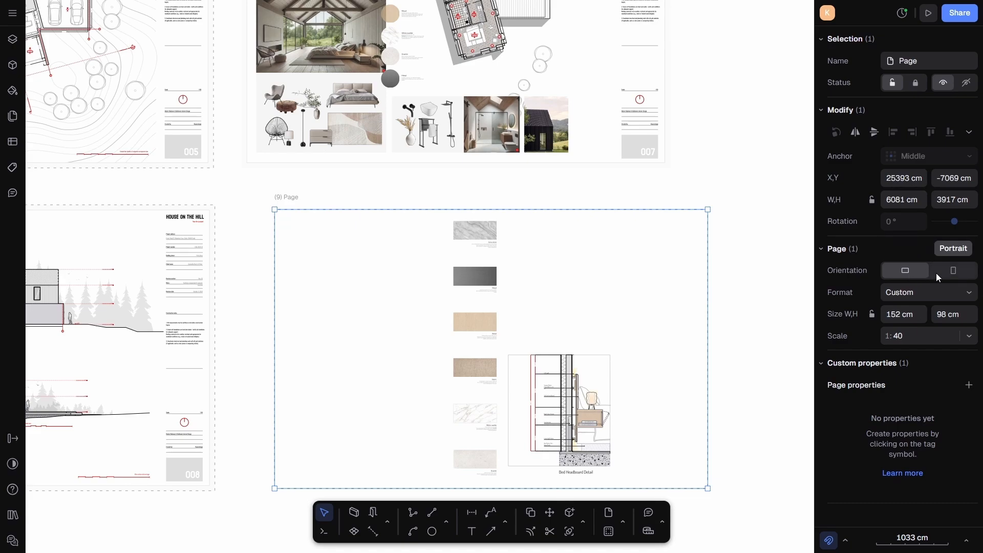
Set the new page format to A1 (84 × 59 cm) and open its preset scale list.
left_click(905, 270)
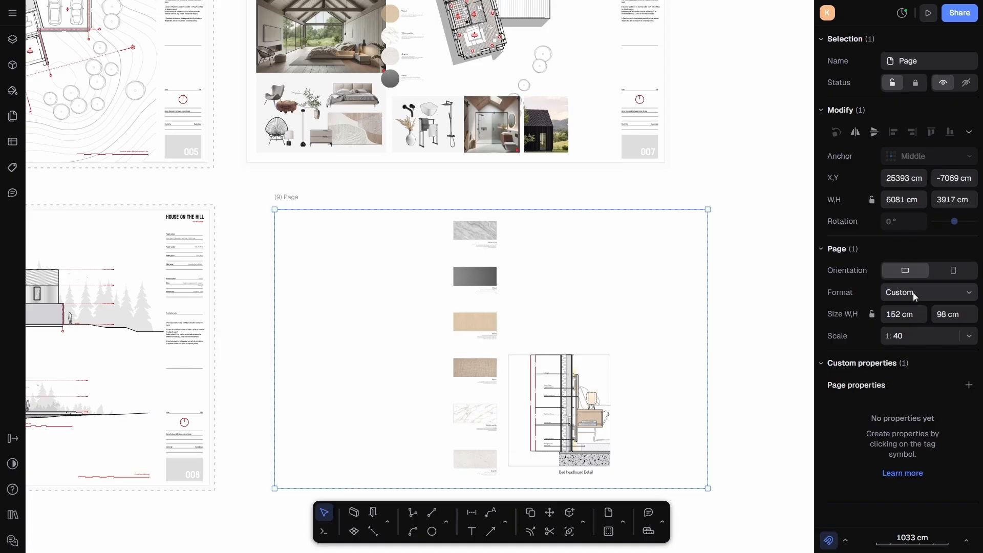
left_click(928, 292)
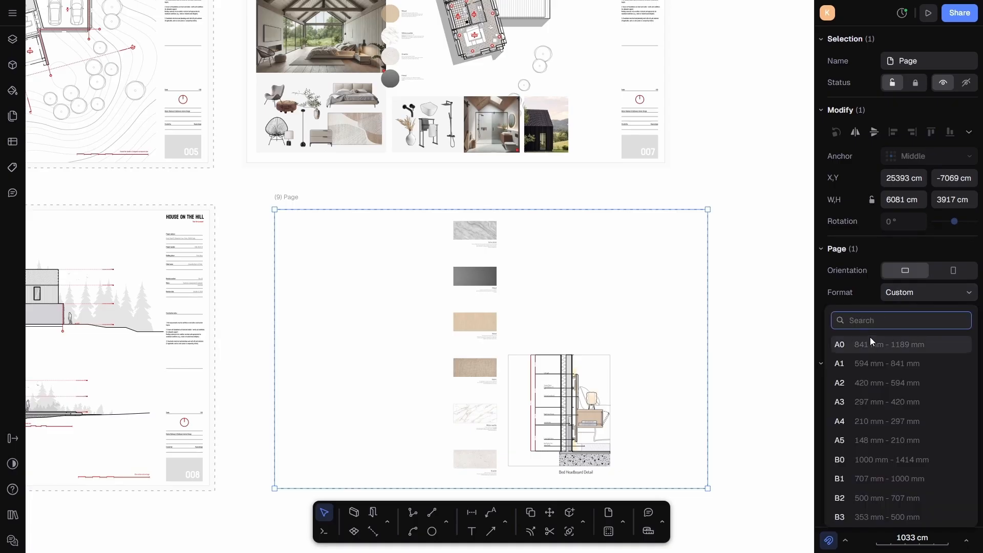
left_click(839, 363)
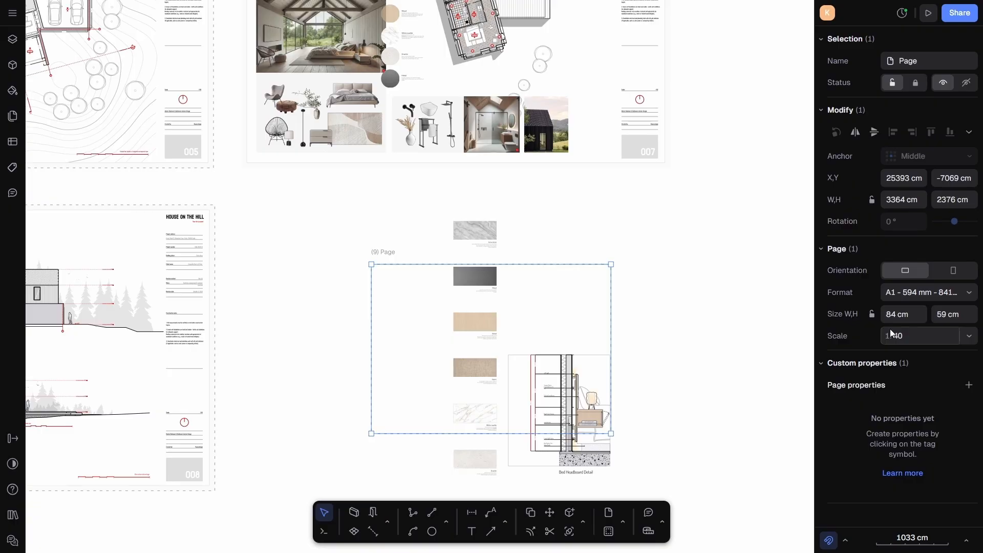
left_click(919, 336)
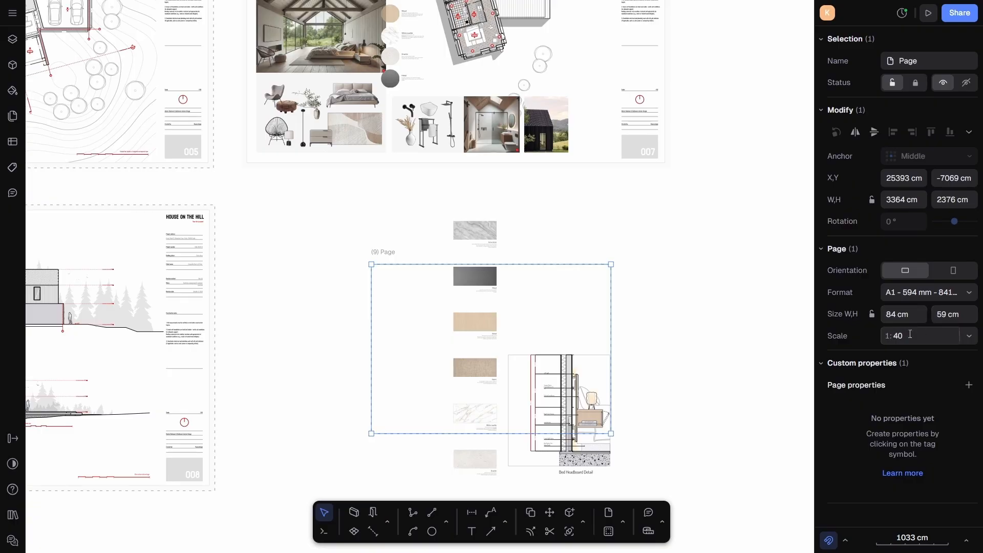
left_click(969, 336)
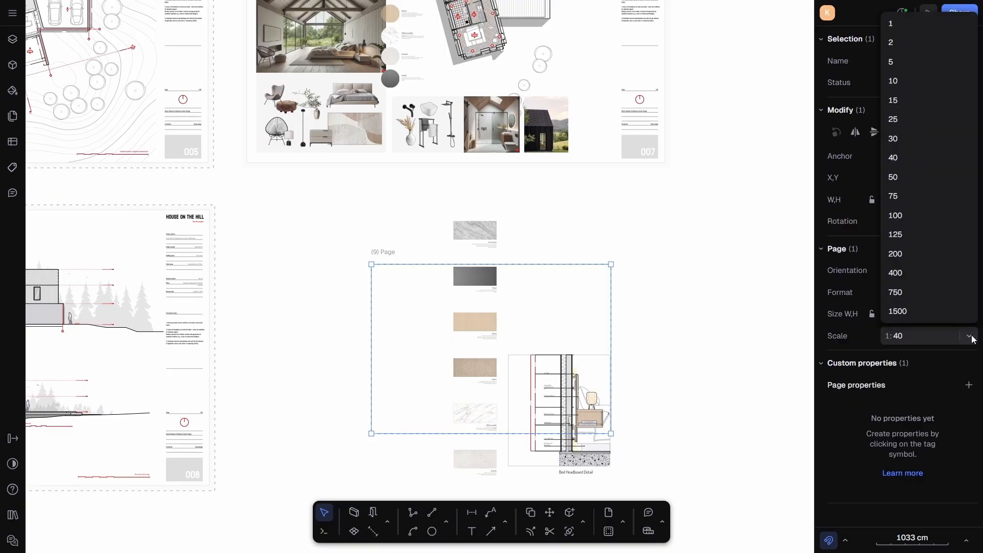
mouse_move(901, 196)
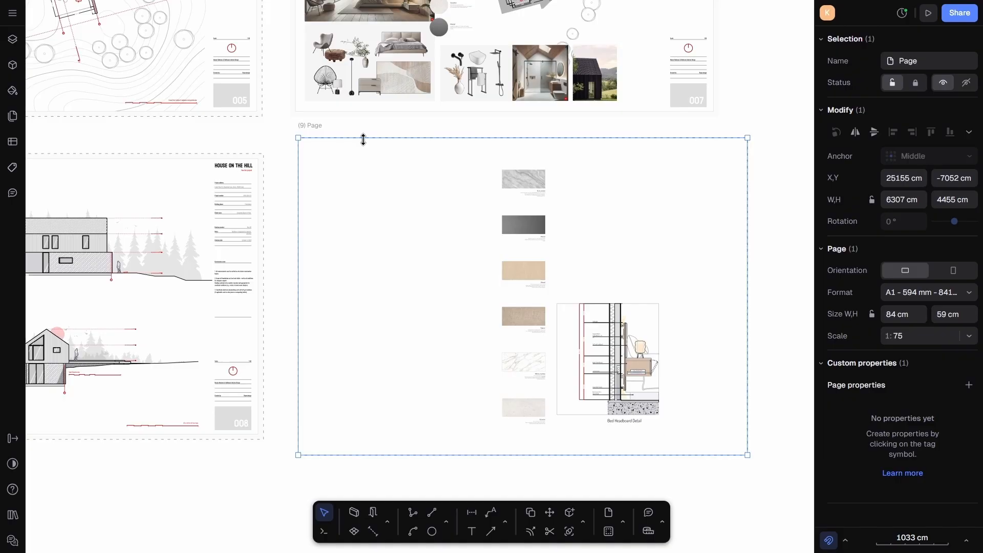
Select the Elevations sheet and scroll its properties, leaving the new page at 1:75.
left_click(145, 295)
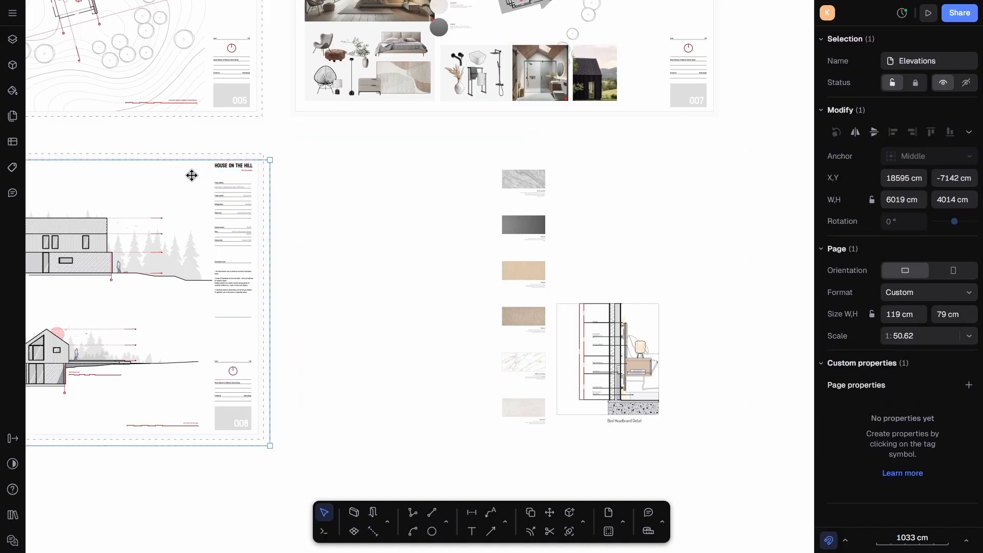
scroll("down", 3)
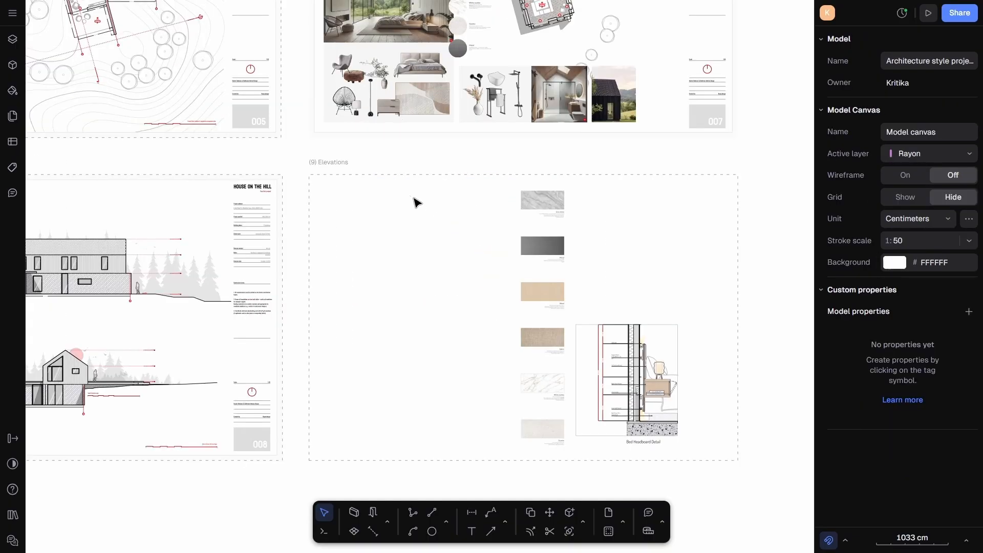
mouse_move(321, 168)
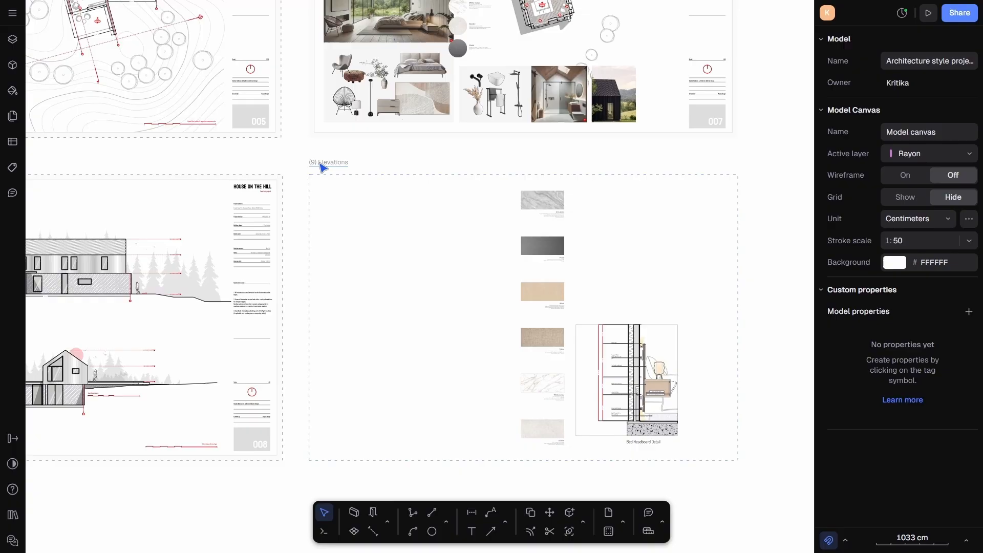
mouse_move(12, 142)
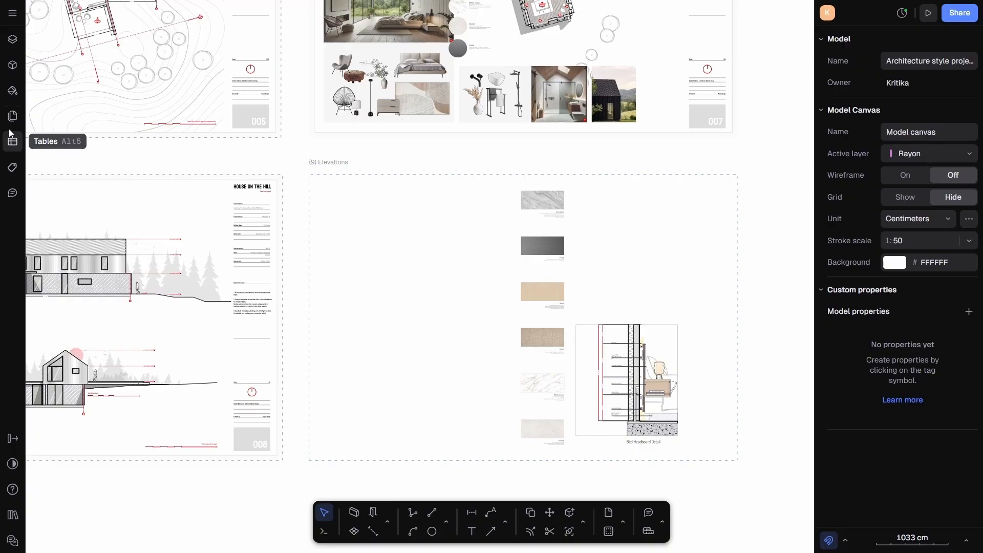
Rename page 9 in the Pages panel from Elevations to 'Mill work'.
left_click(12, 116)
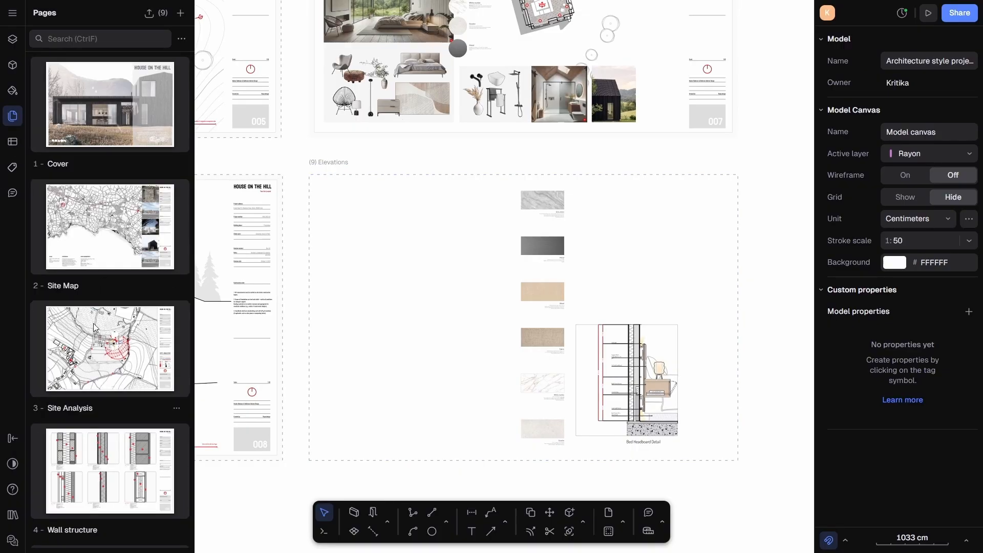
scroll("down", 3)
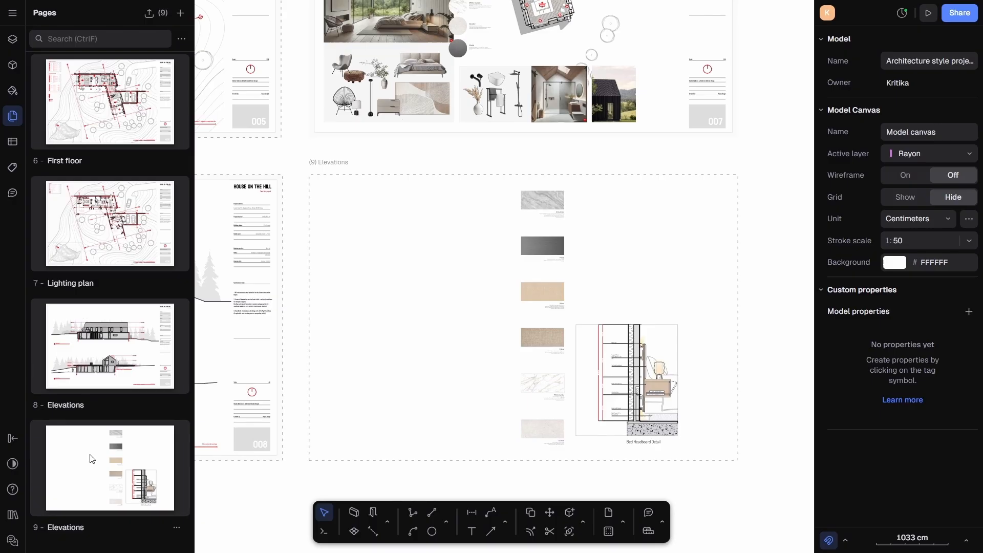
double_click(65, 526)
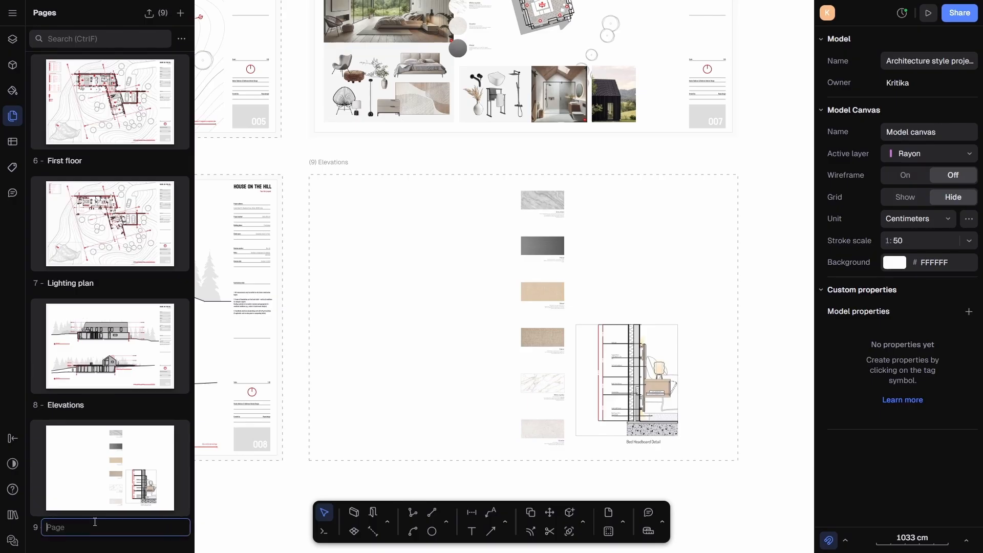
type("Mill")
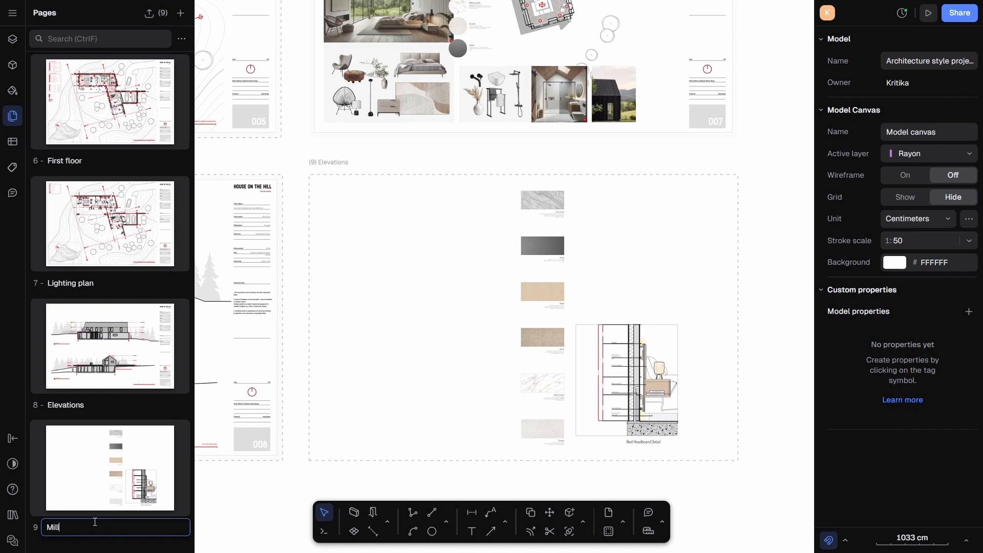
type("work")
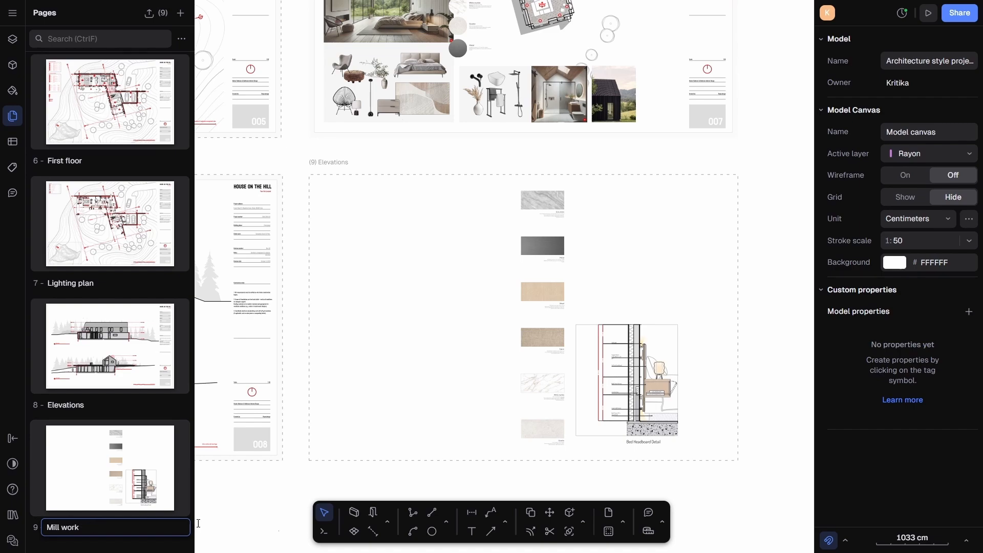
key("Return")
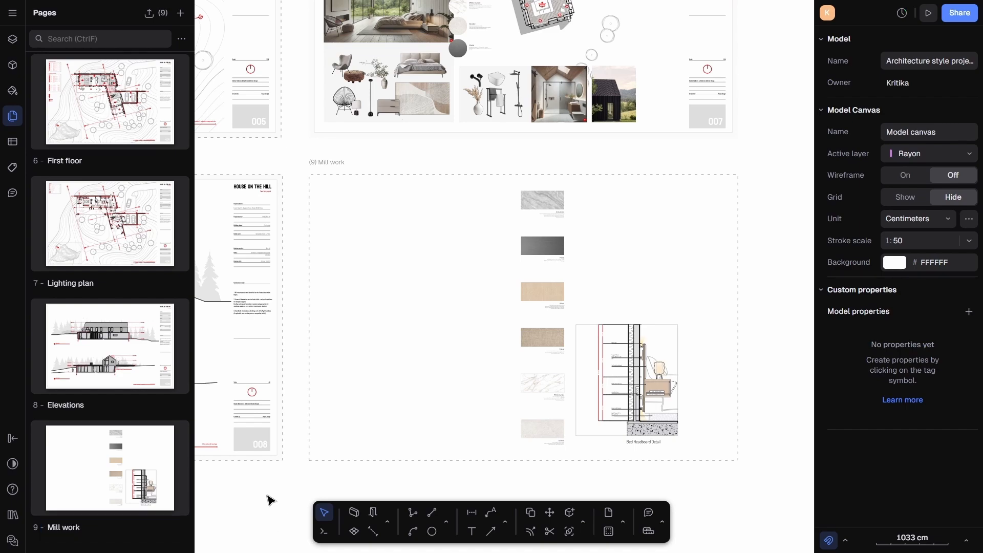
mouse_move(55, 476)
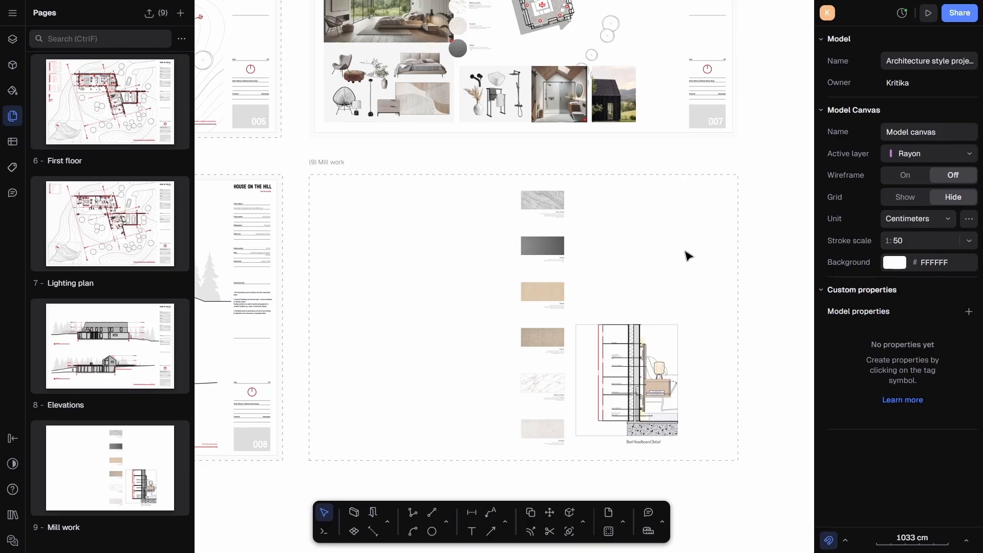
mouse_move(119, 467)
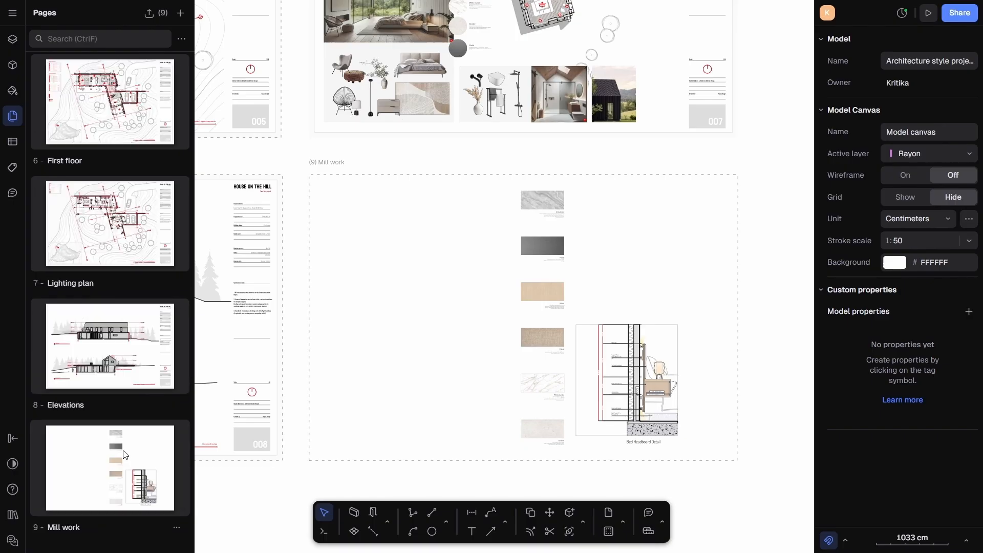
mouse_move(151, 490)
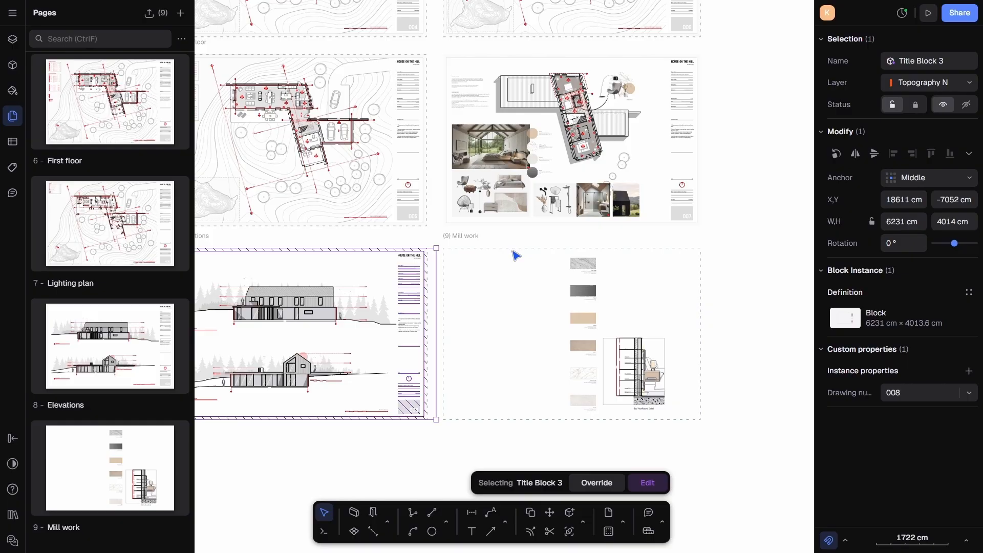
Place the House on the Hill title block along the right edge of the Mill work sheet.
left_click(413, 286)
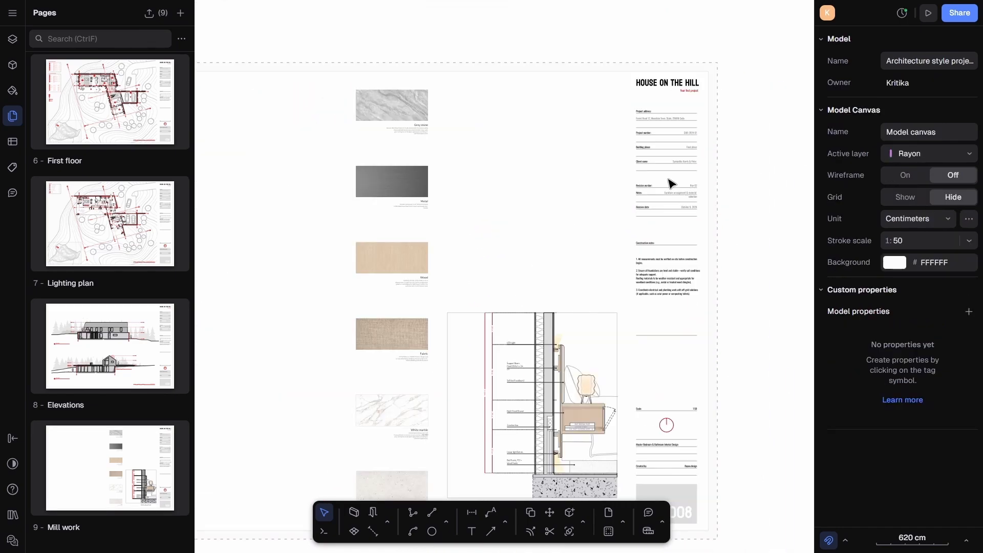
mouse_move(638, 422)
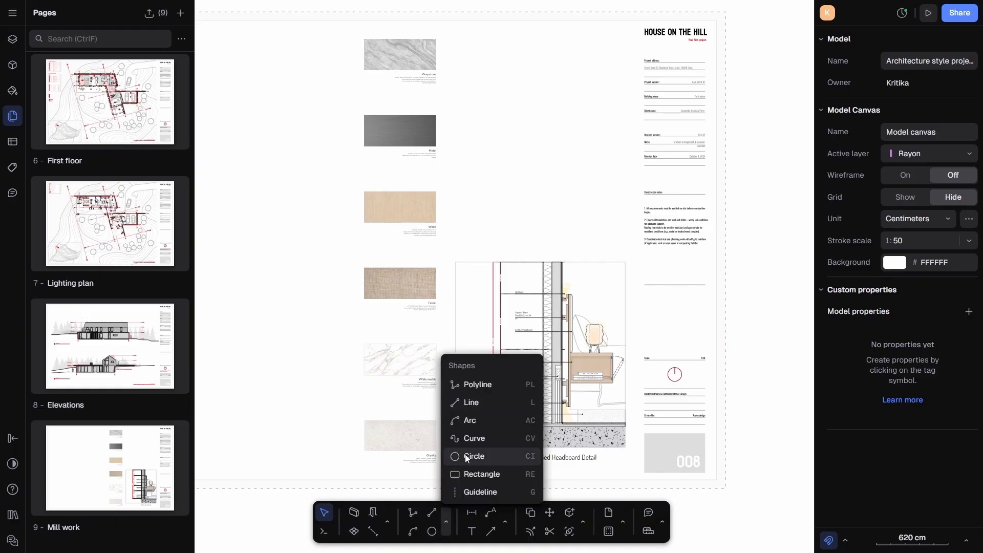
mouse_move(481, 474)
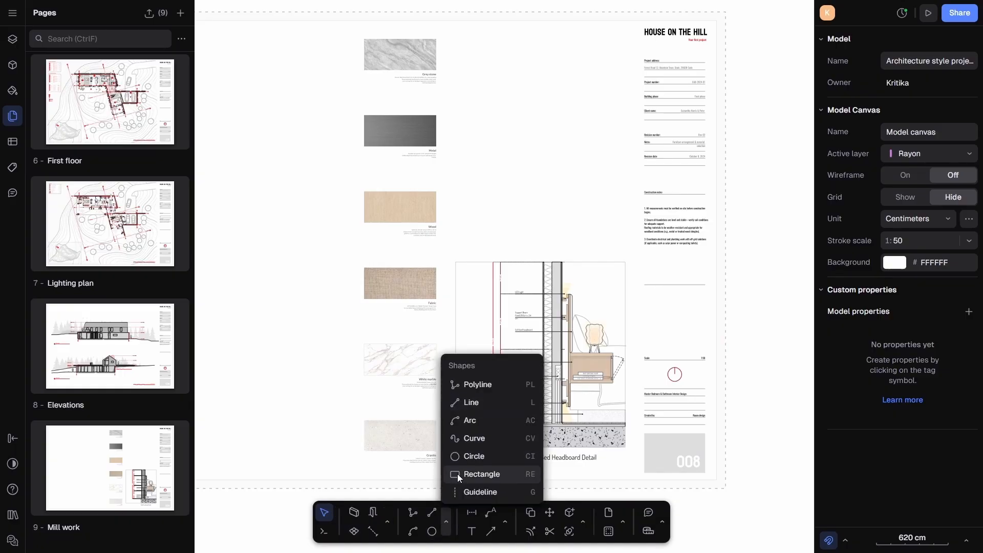
mouse_move(505, 525)
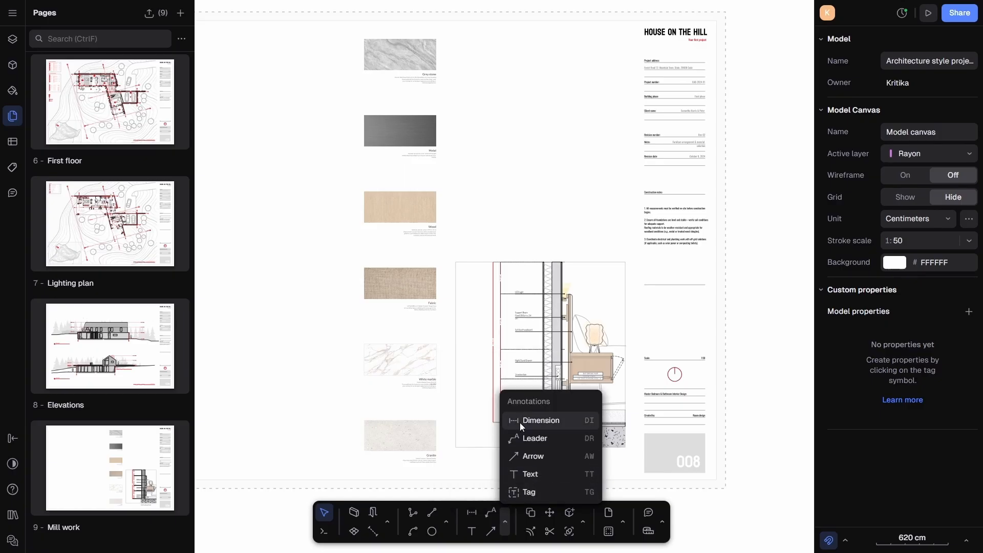
mouse_move(530, 473)
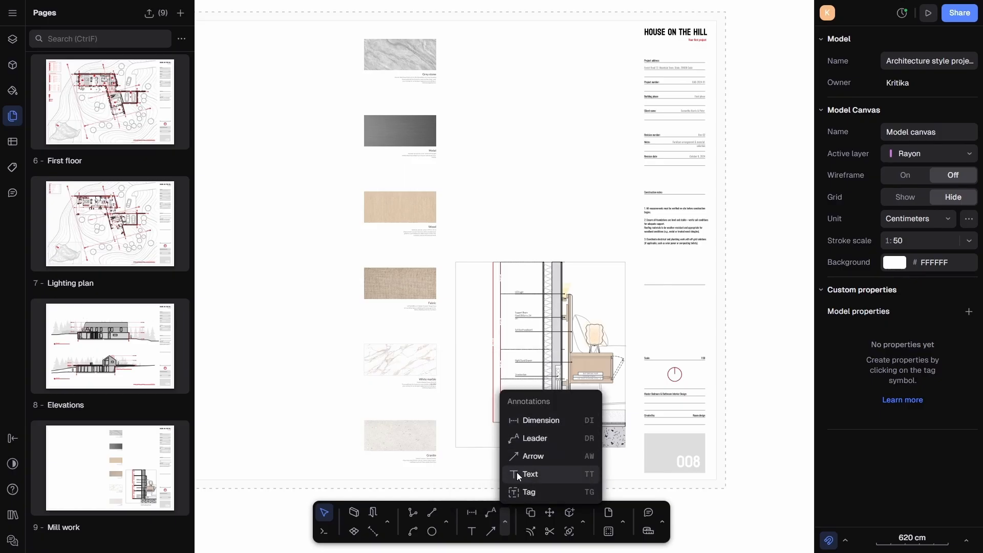
mouse_move(677, 451)
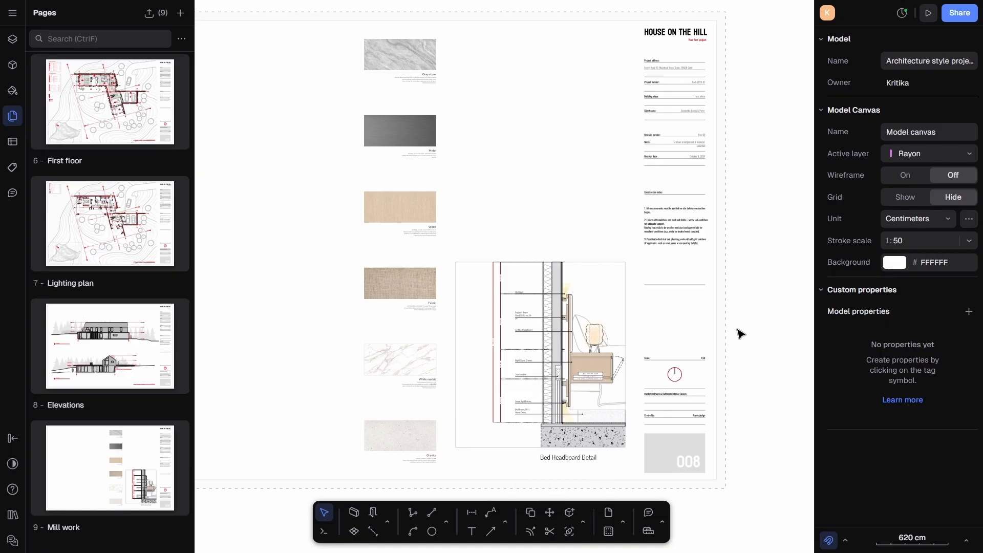
scroll("down", 3)
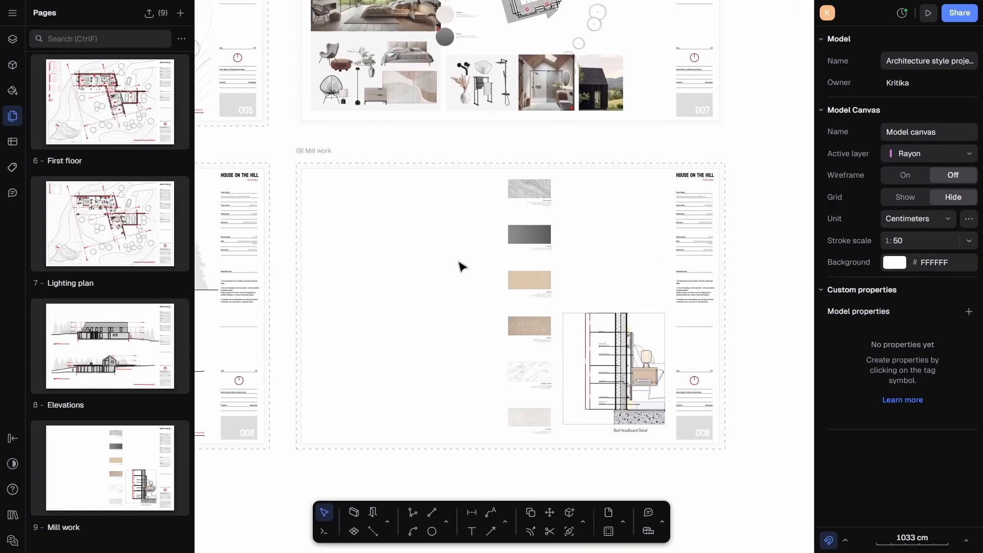
mouse_move(467, 330)
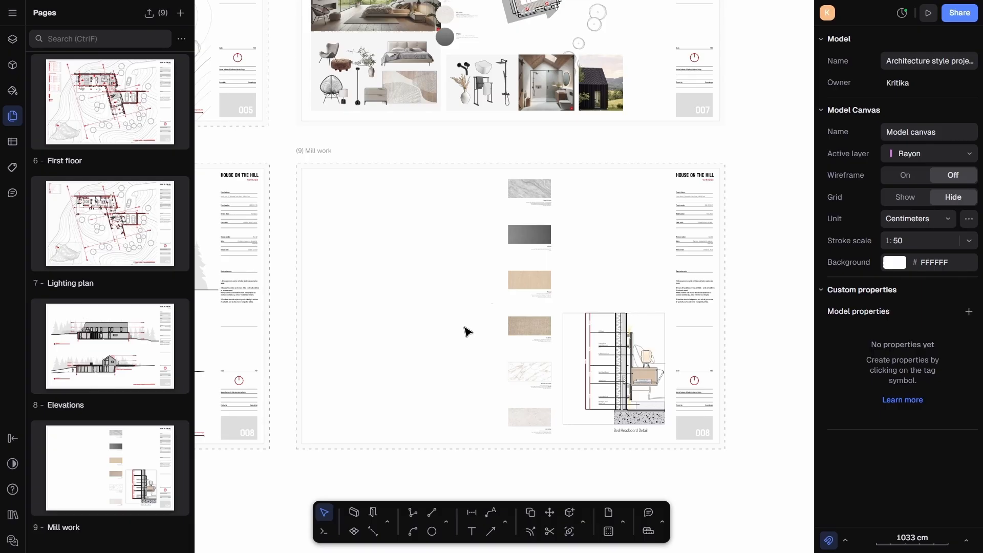
mouse_move(674, 518)
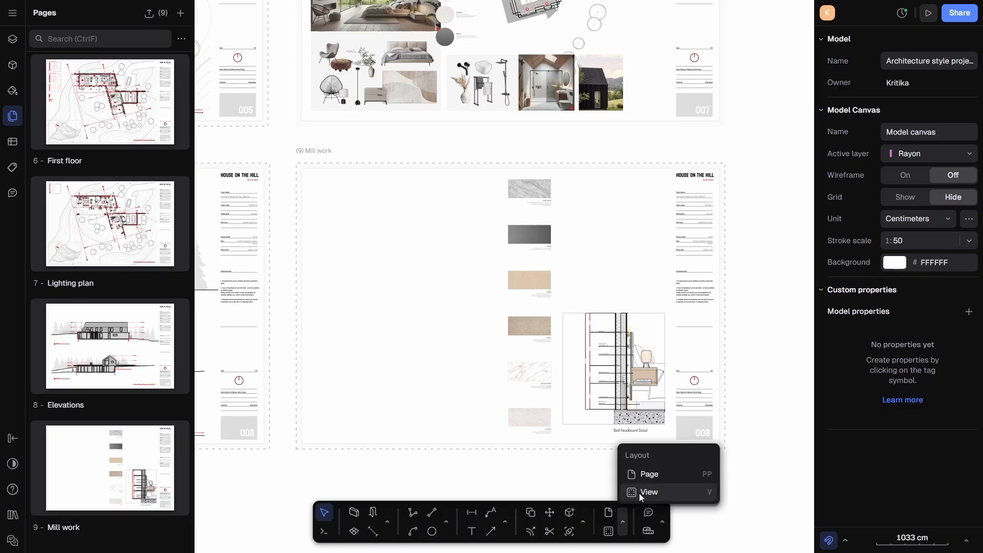
Add a view on the left of the sheet framing the bedrooms and family WC plan at a smaller scale.
left_click(649, 492)
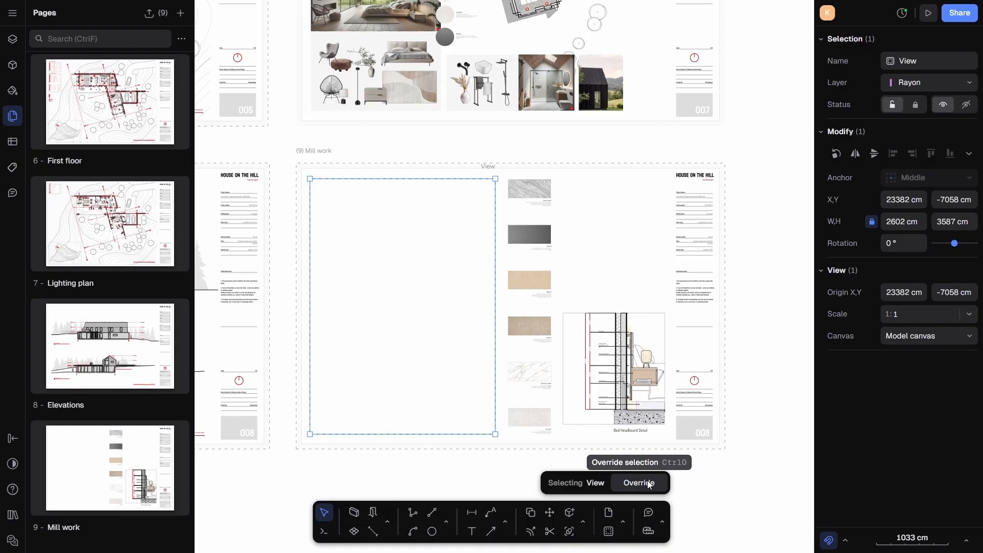
left_click(638, 482)
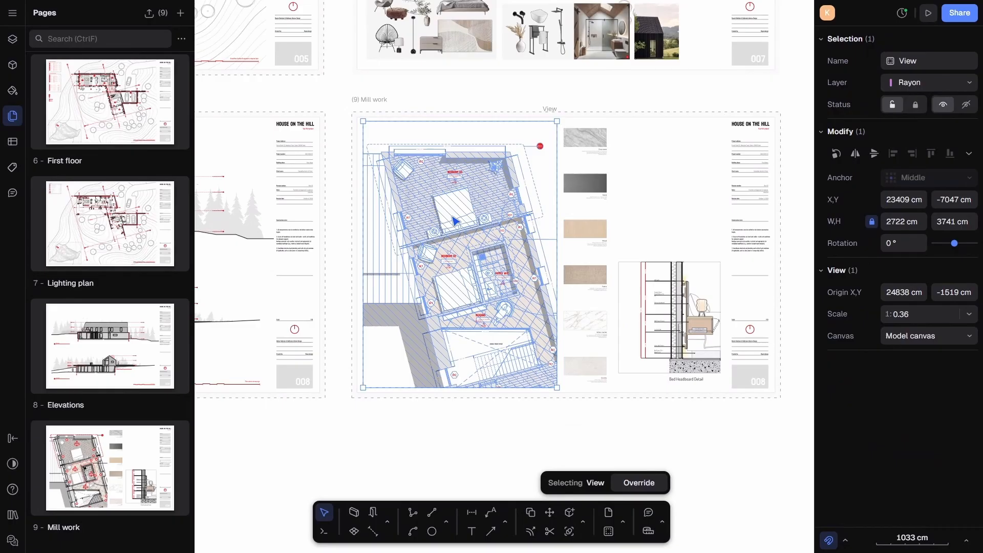
left_click(638, 482)
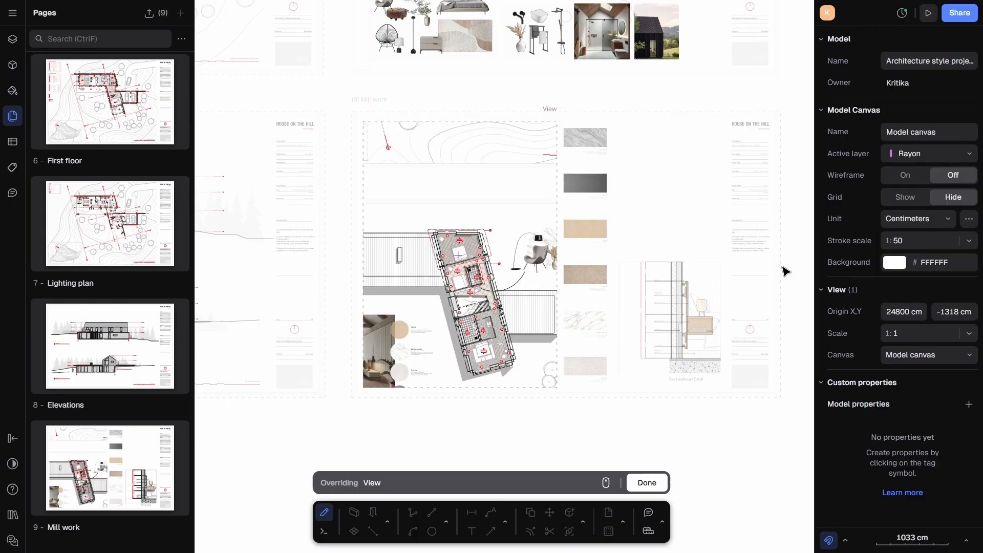
left_click(924, 332)
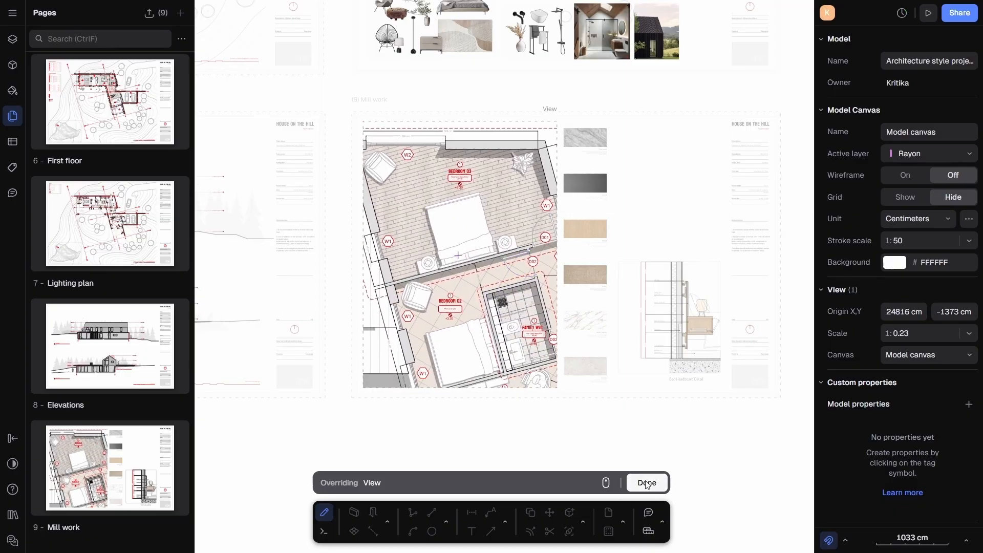
left_click(646, 482)
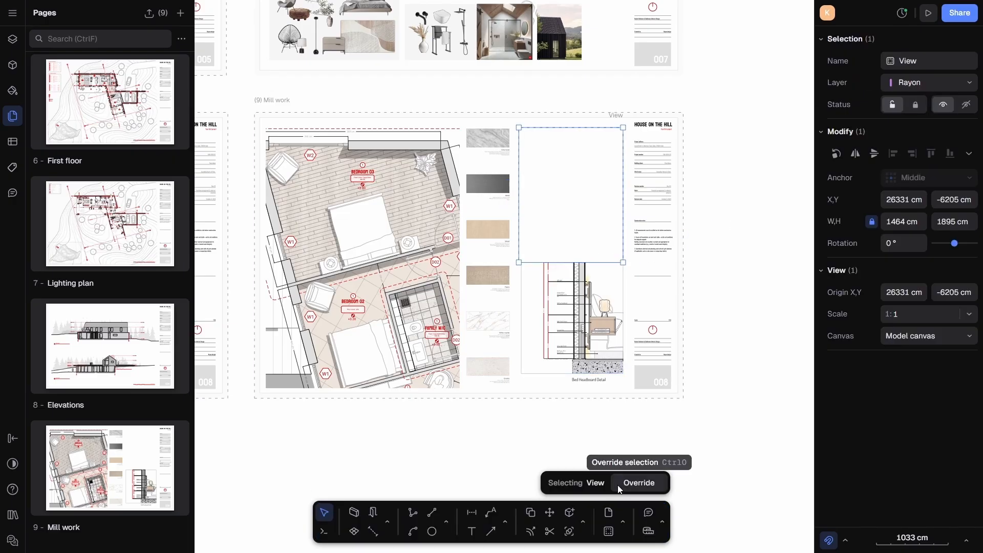
Override the second view frame above the headboard detail to change what it shows.
left_click(639, 482)
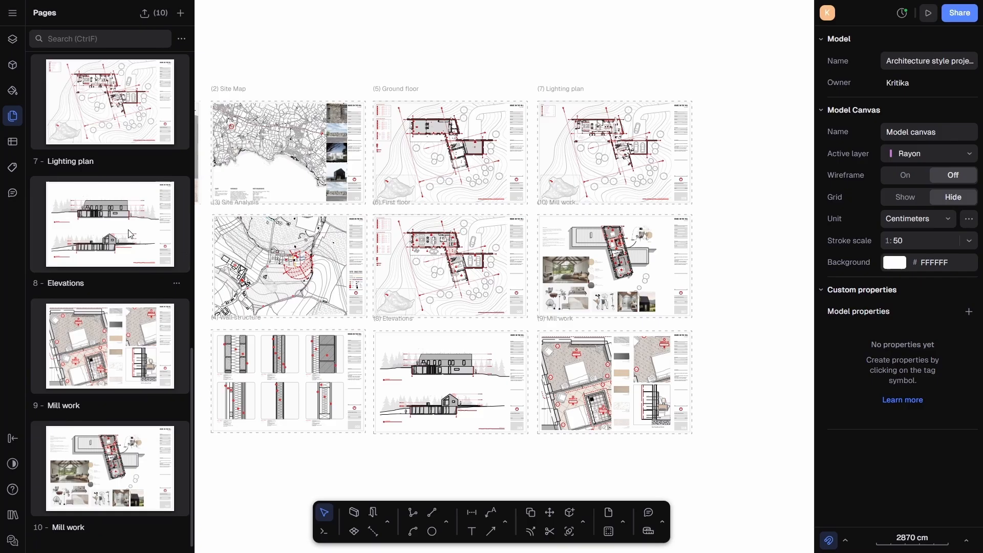
Review the ten-page list from Cover to both Mill work sheets and bring up the export options.
scroll("up", 3)
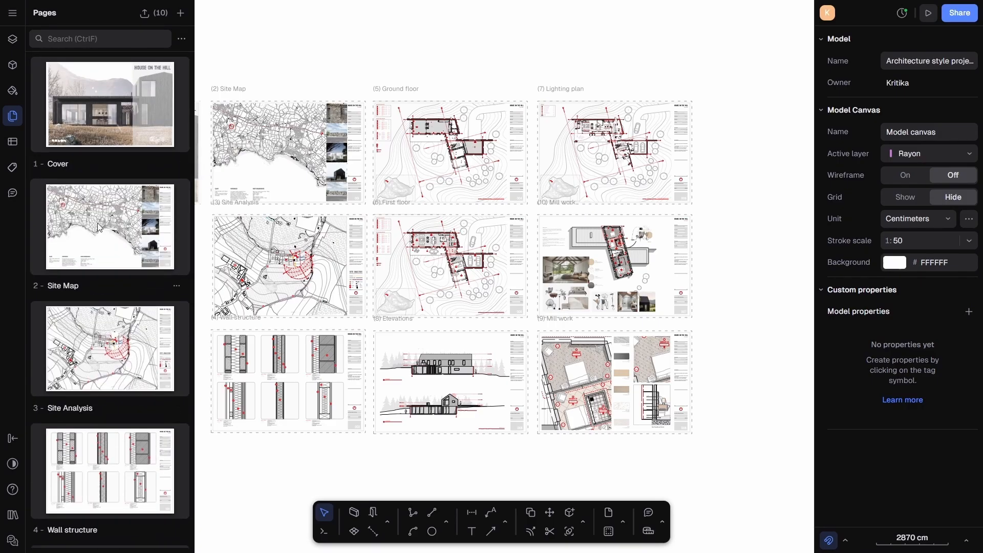
scroll("down", 3)
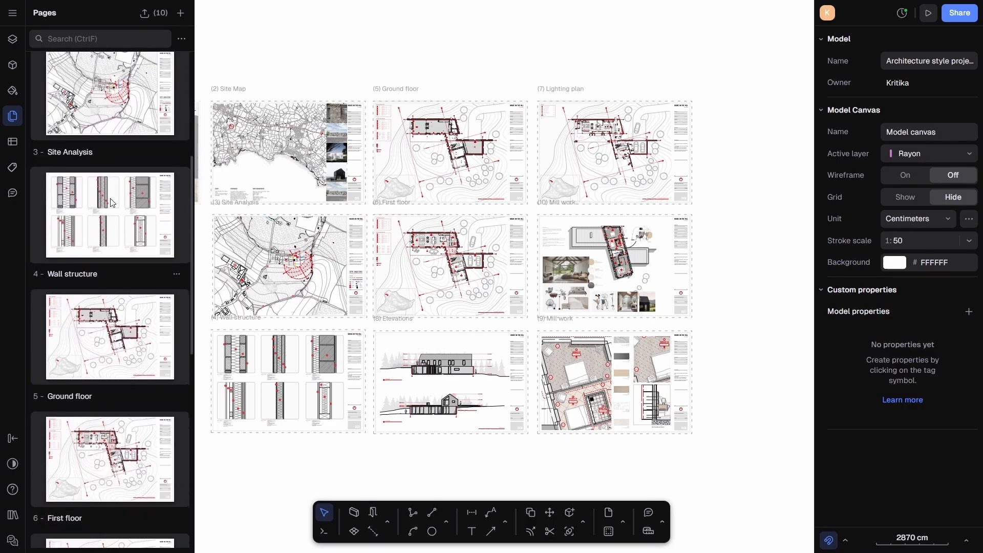
scroll("down", 3)
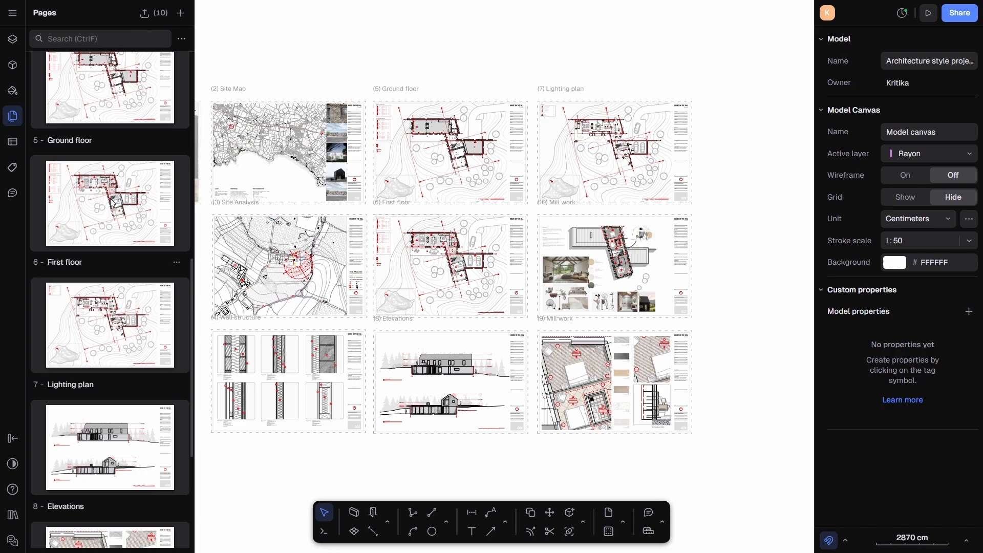
scroll("down", 3)
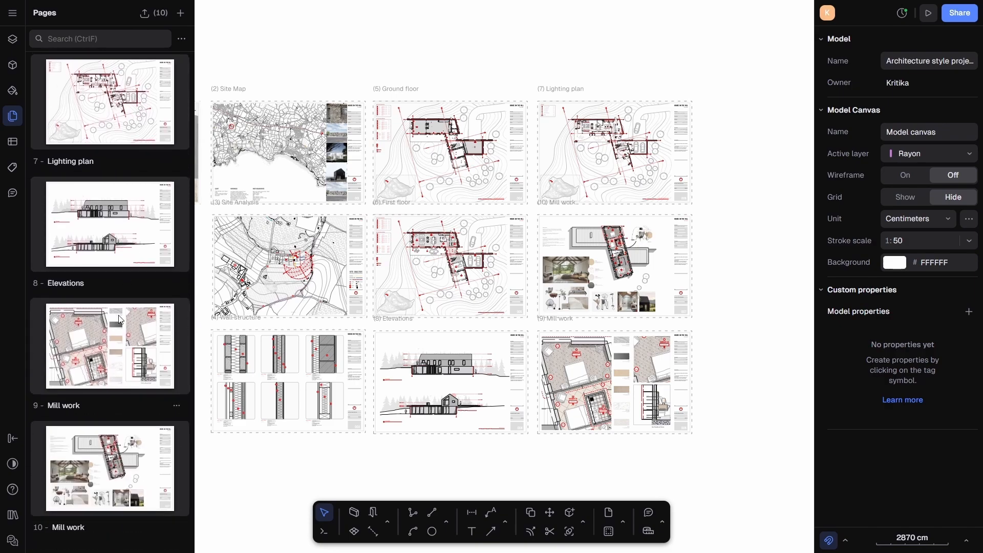
scroll("up", 3)
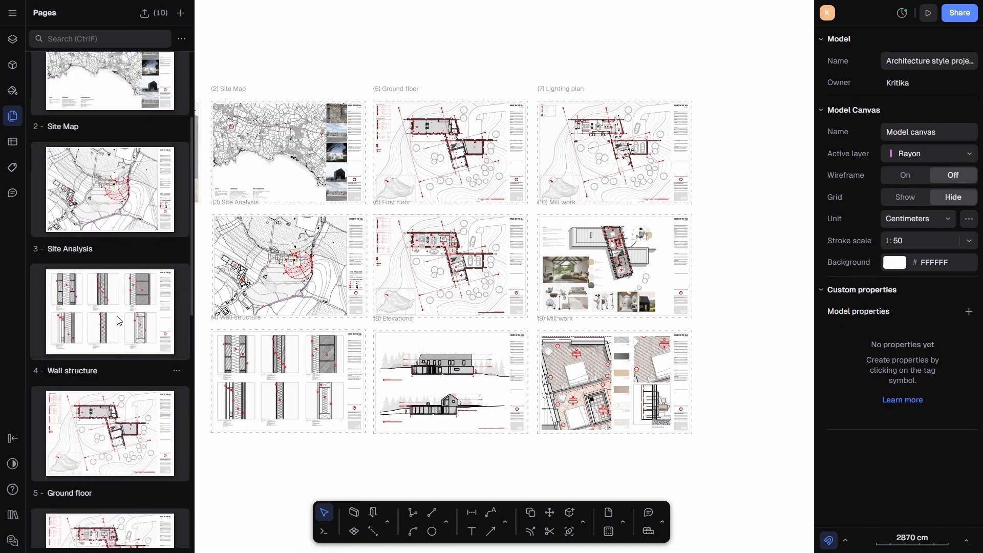
scroll("up", 3)
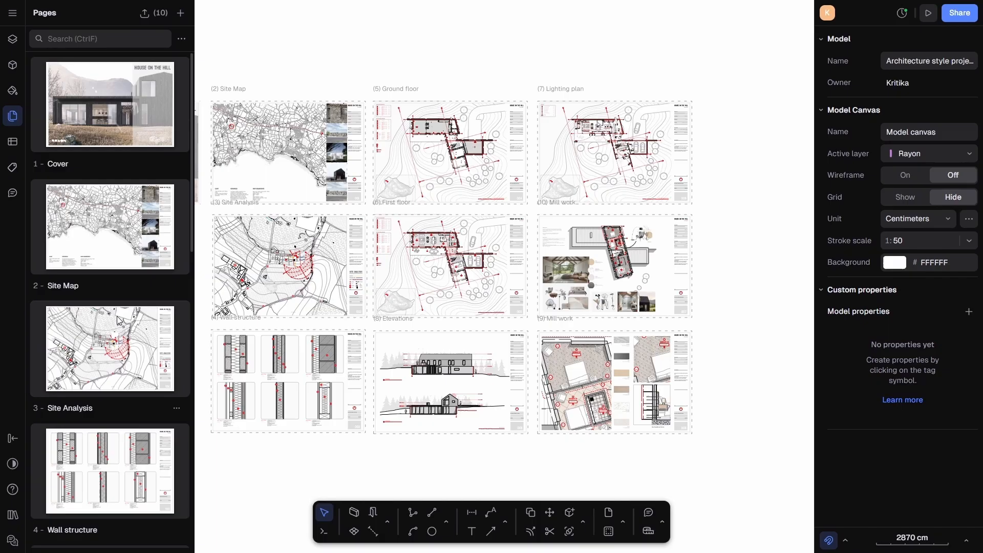
scroll("down", 3)
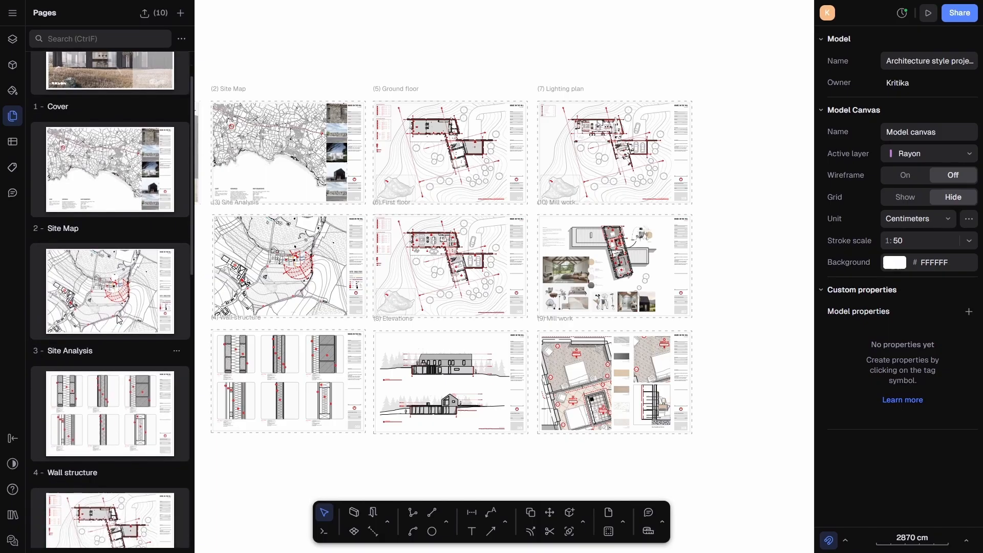
scroll("down", 3)
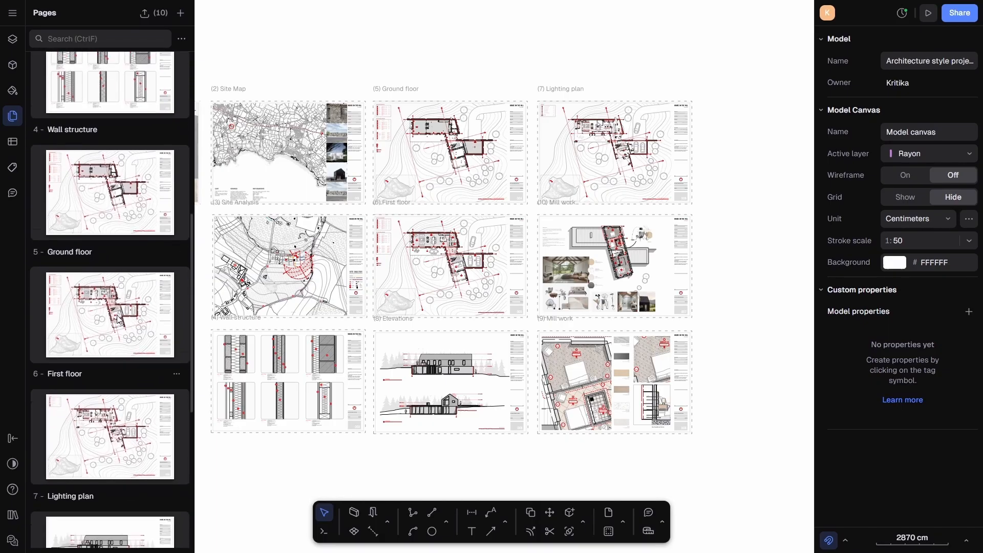
scroll("down", 3)
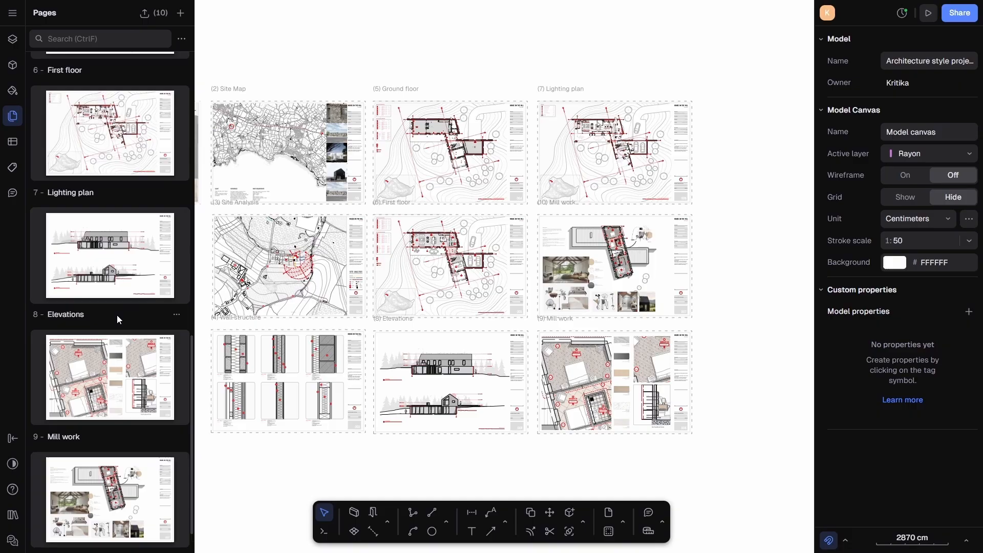
scroll("down", 3)
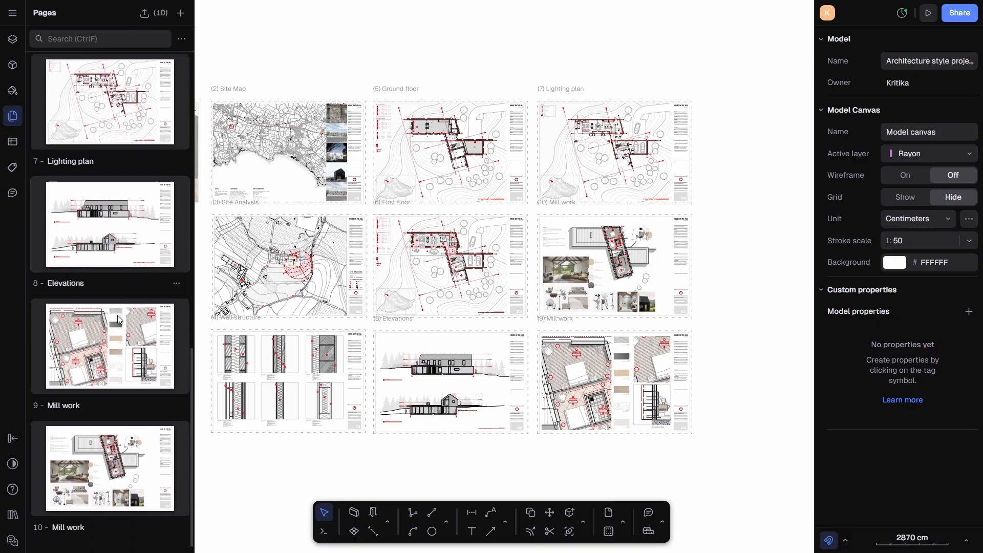
left_click(152, 13)
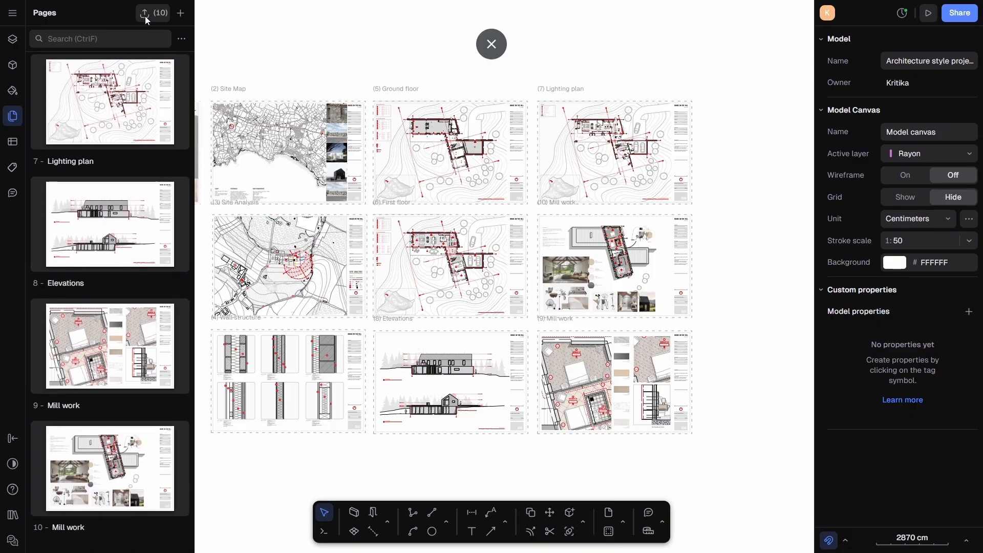
Start the page export and preview several of the ten pages to be exported.
left_click(153, 13)
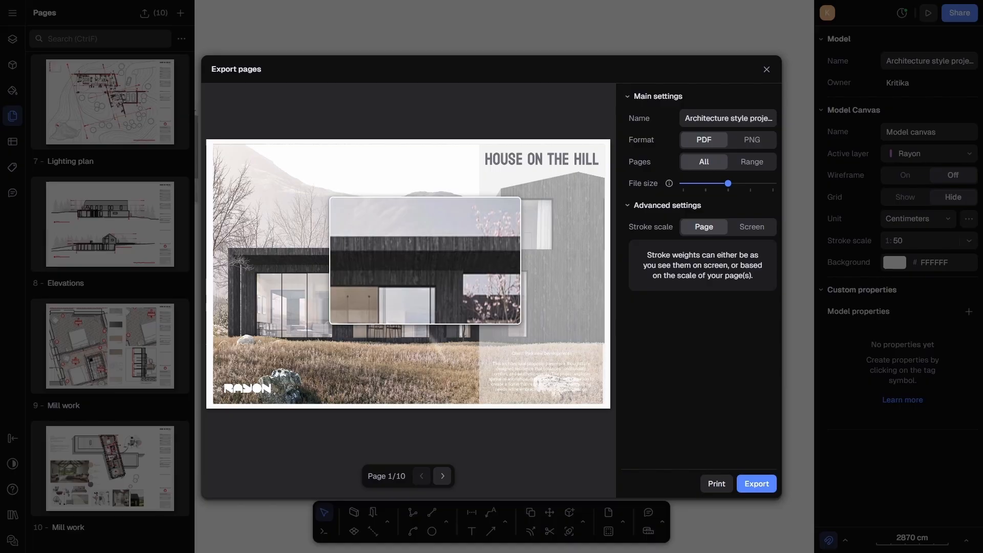
left_click(442, 476)
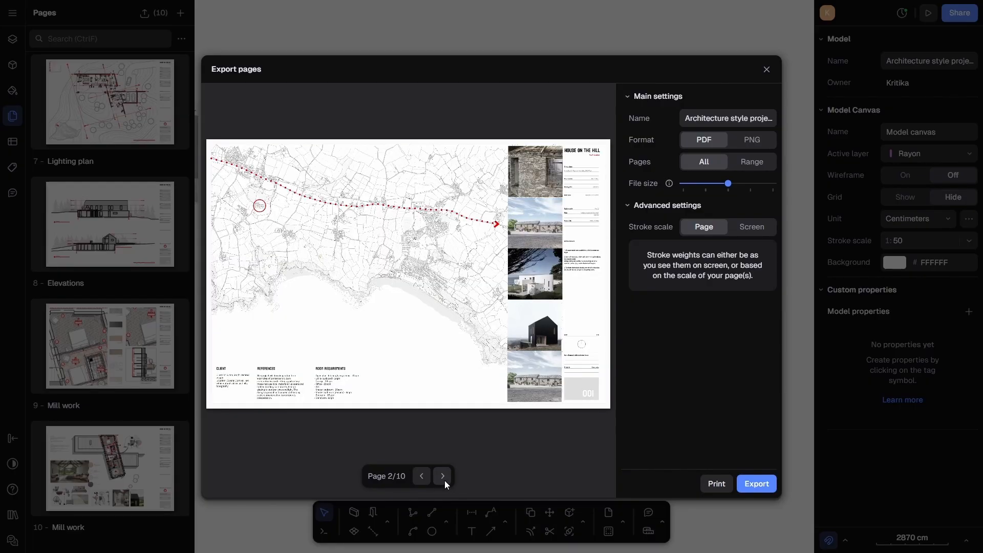
left_click(443, 476)
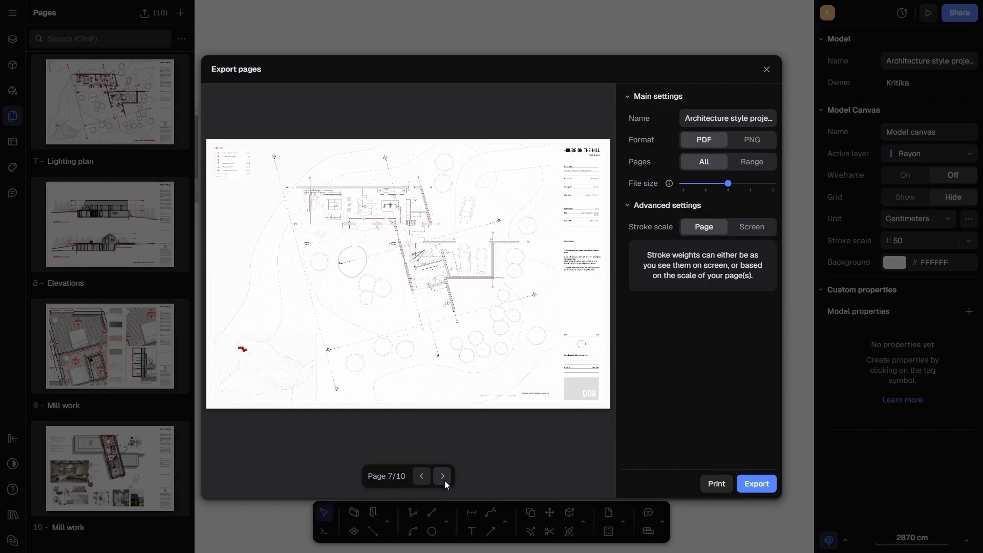
left_click(442, 477)
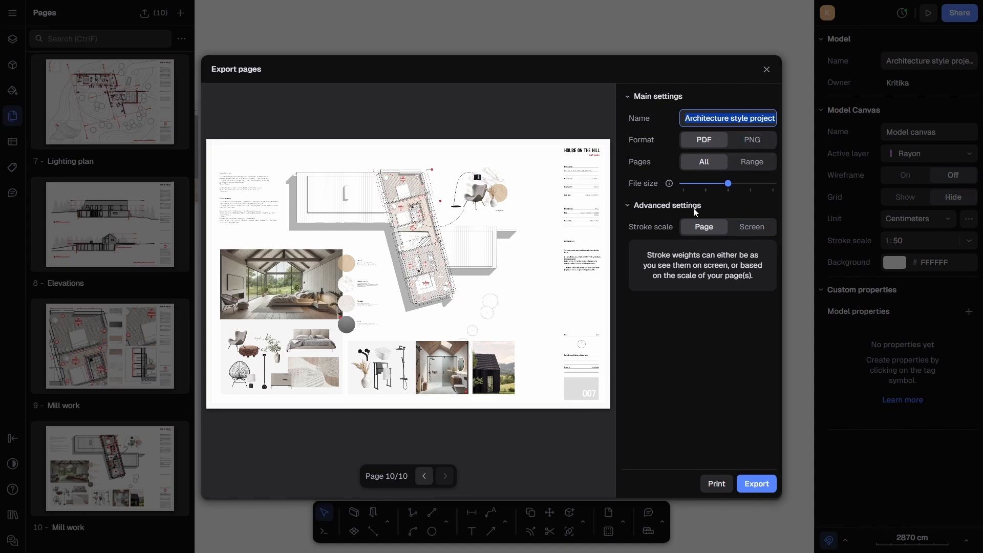
Export all pages as a PDF with stroke weights scaled by Page, then dismiss the export-ready notice.
left_click(751, 226)
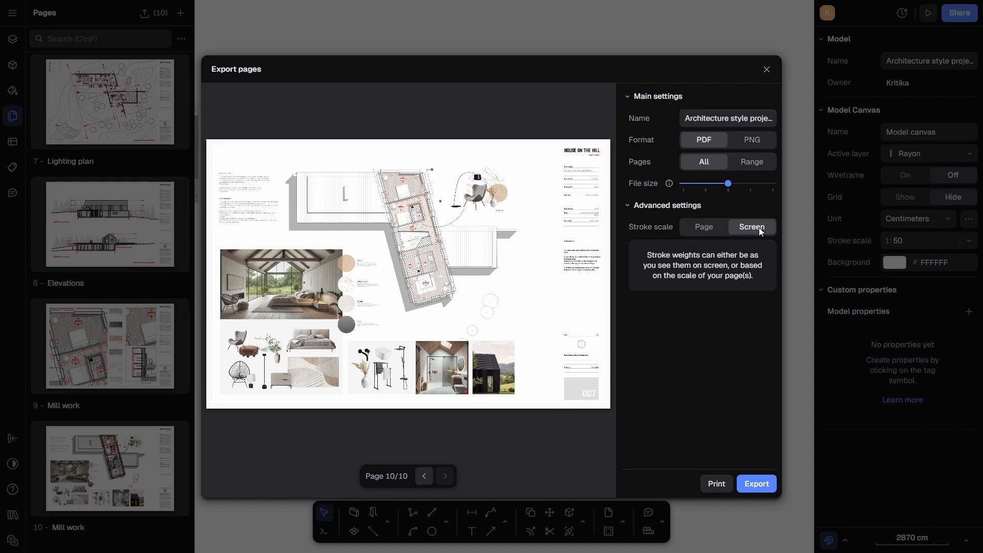
left_click(703, 226)
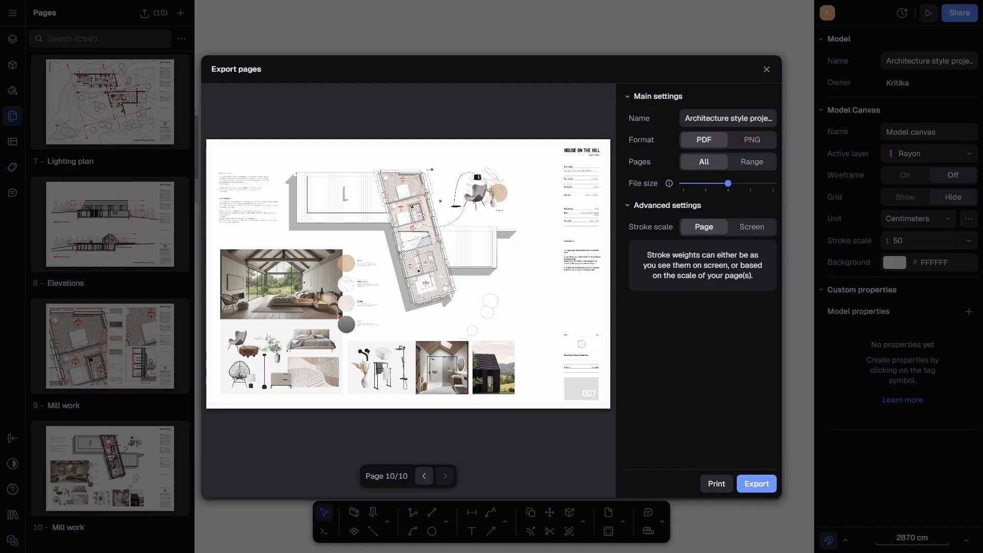
left_click(756, 483)
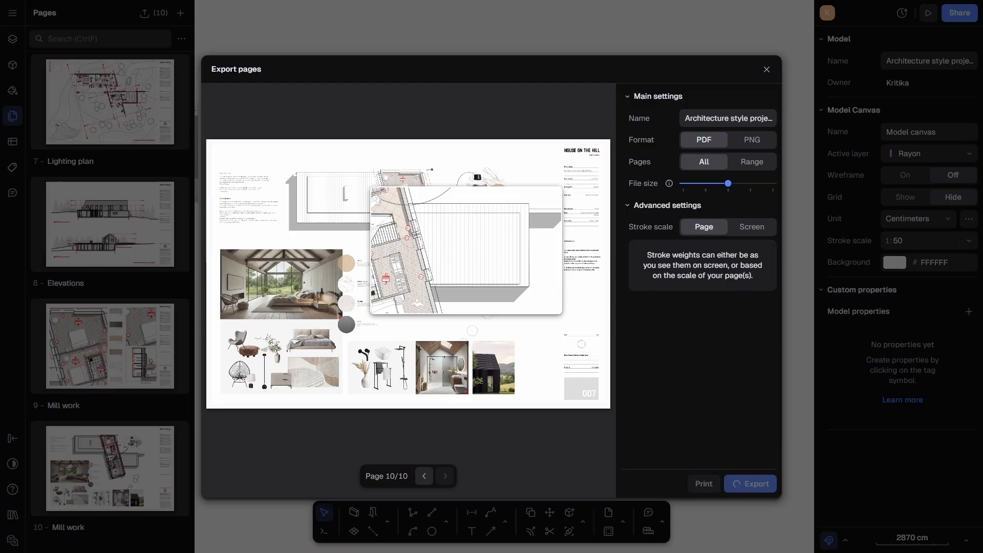
left_click(750, 484)
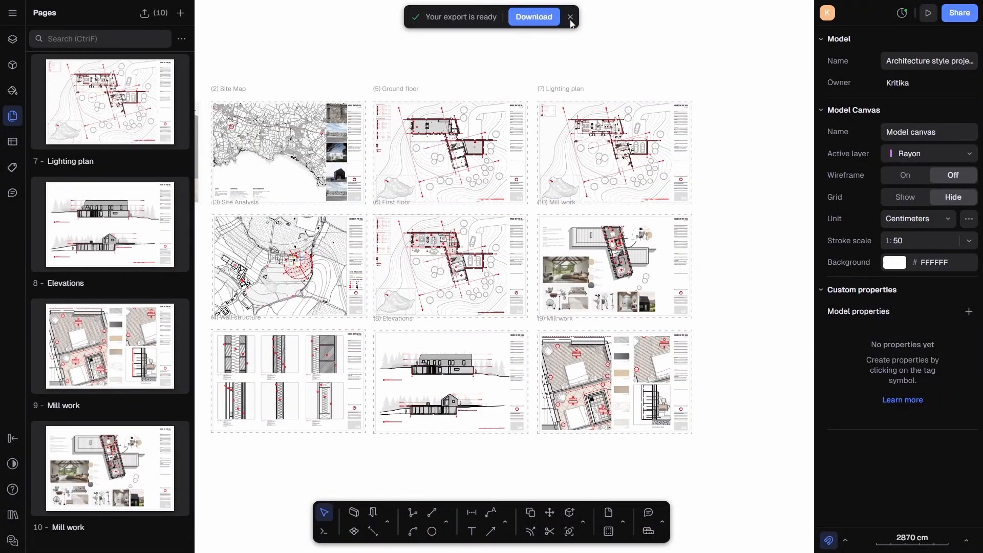
left_click(568, 17)
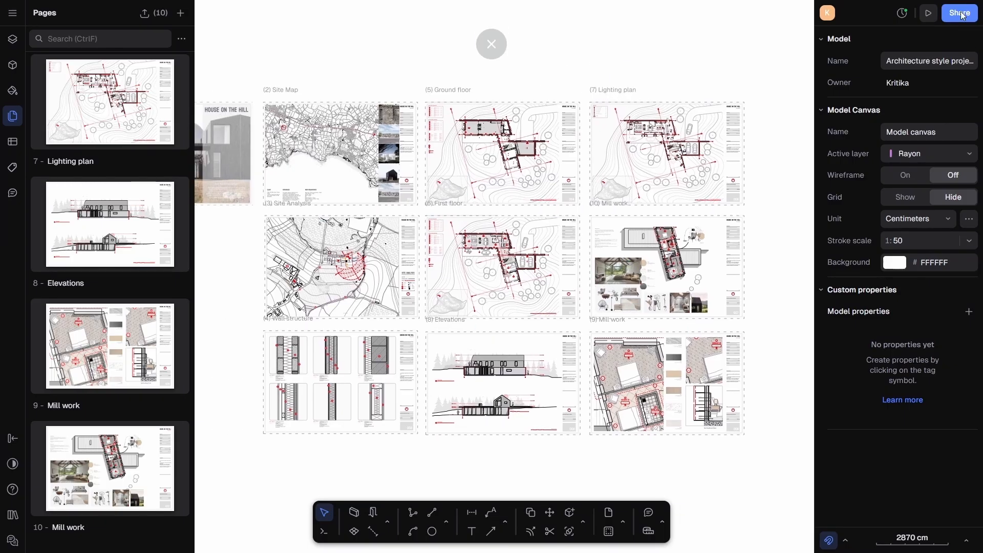
Invite a viewer to the model by email ('nad') from the Share dialog.
left_click(959, 12)
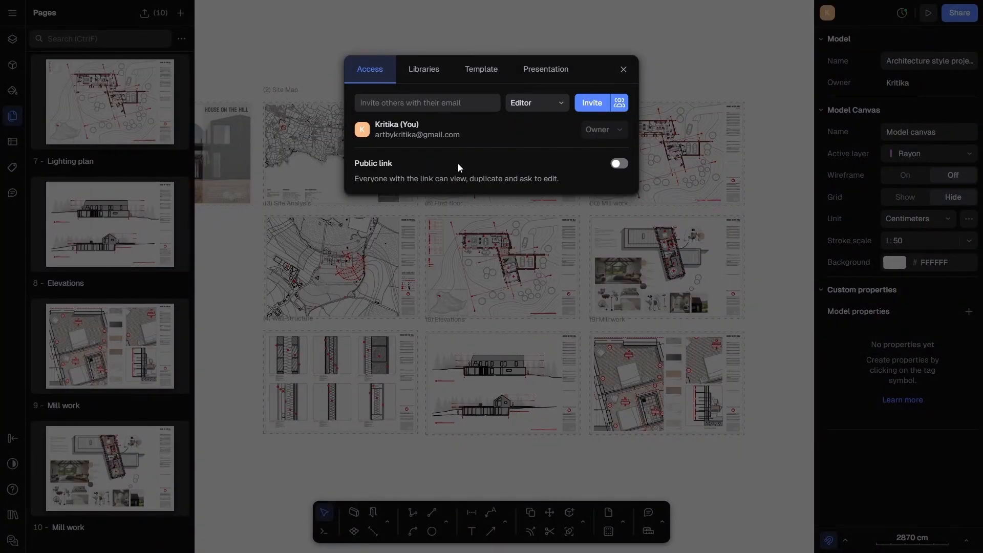
mouse_move(561, 113)
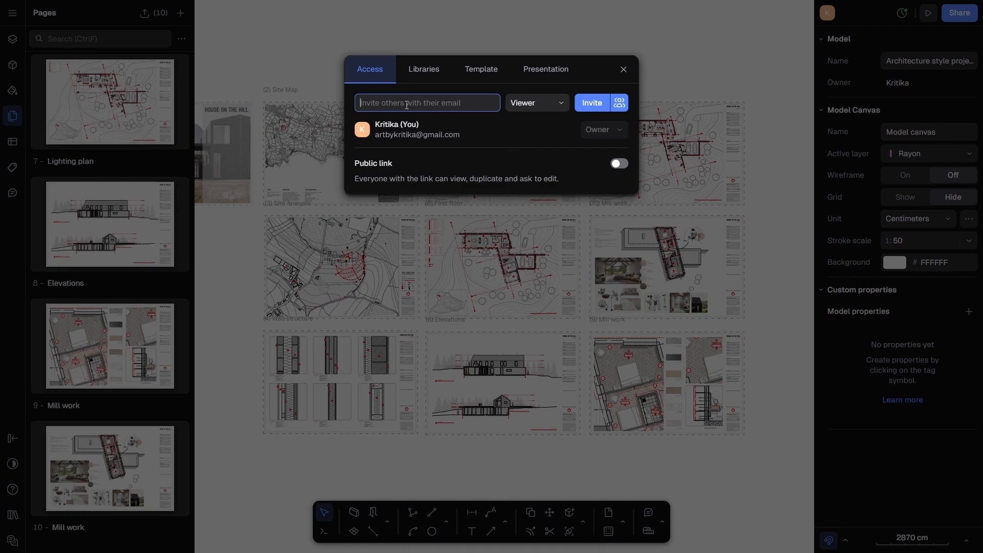
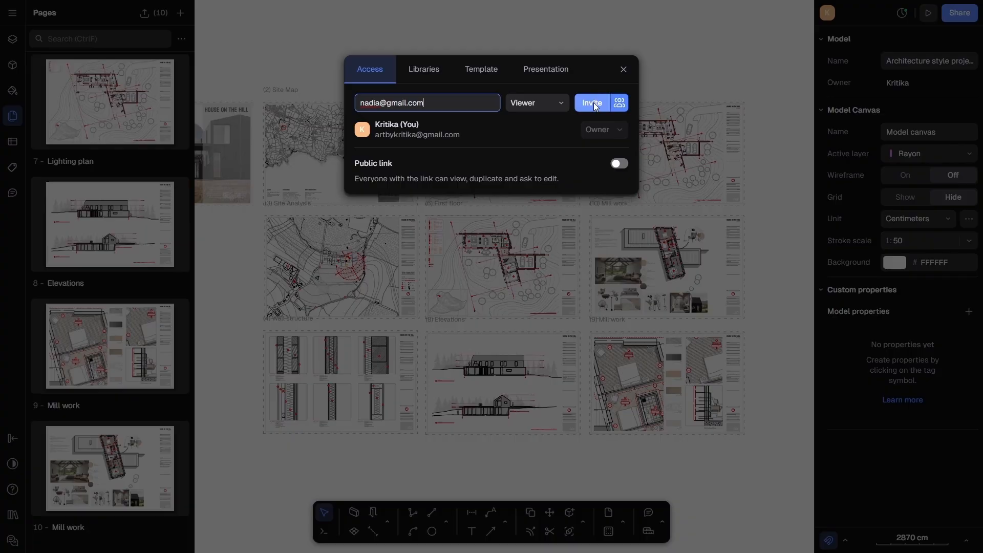
left_click(591, 103)
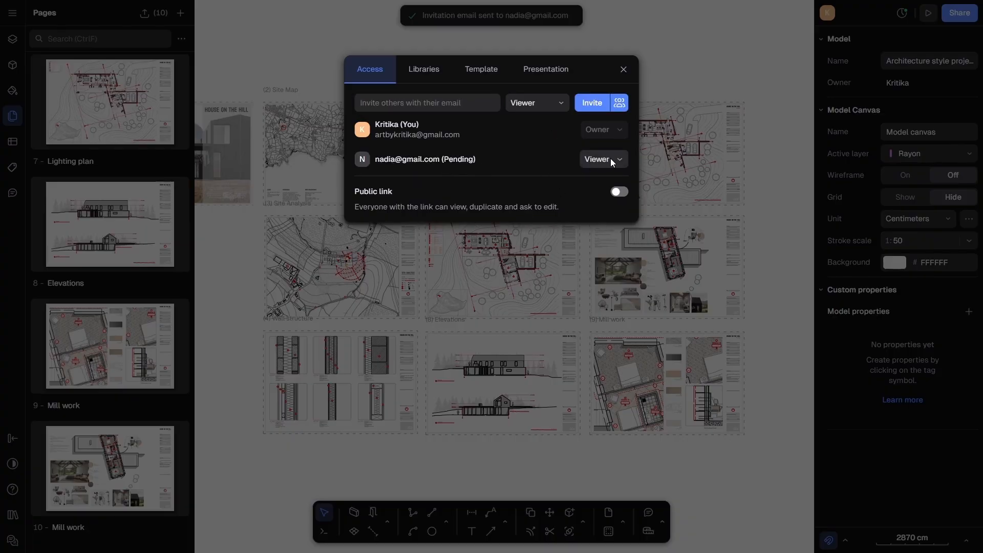
mouse_move(411, 210)
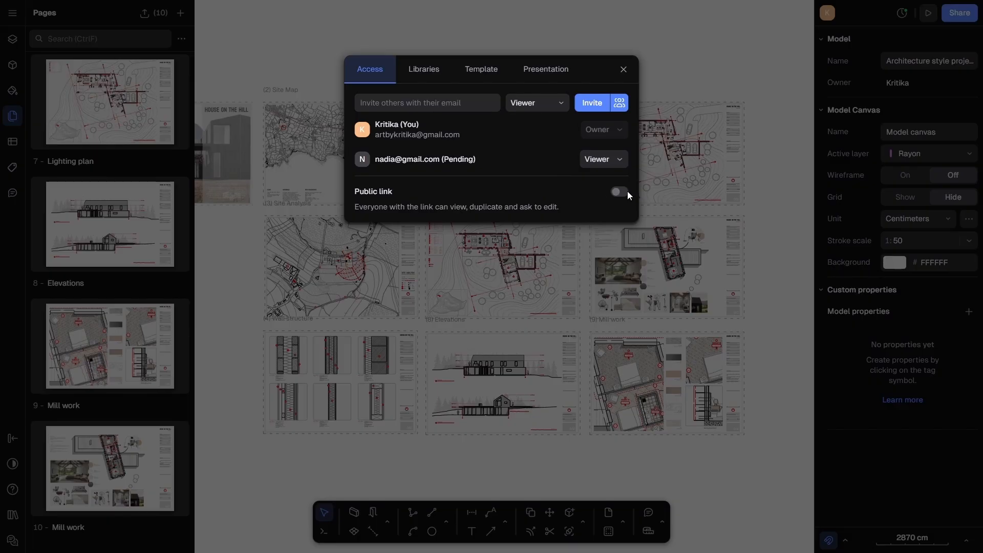
Turn on the model's public link and move to the Libraries publishing options.
left_click(617, 191)
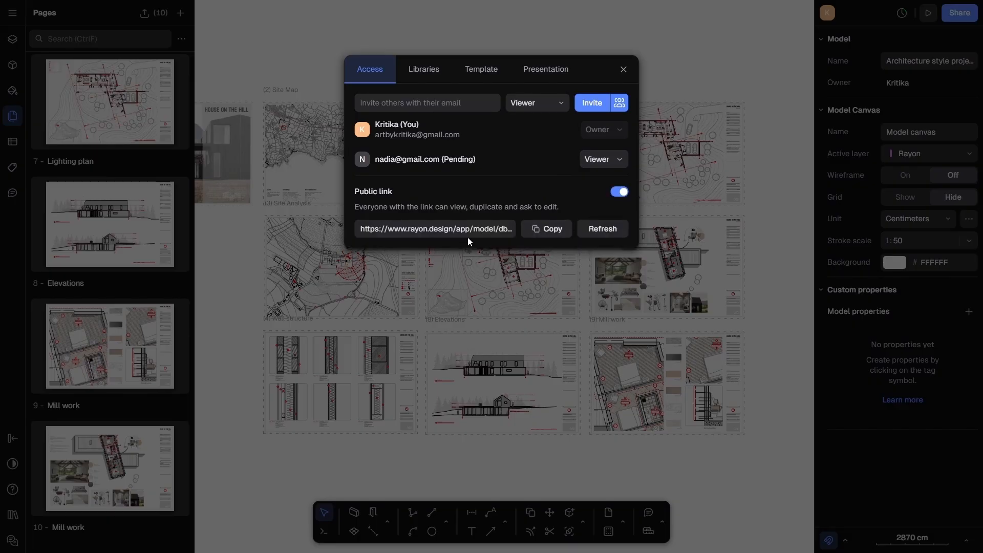
left_click(545, 228)
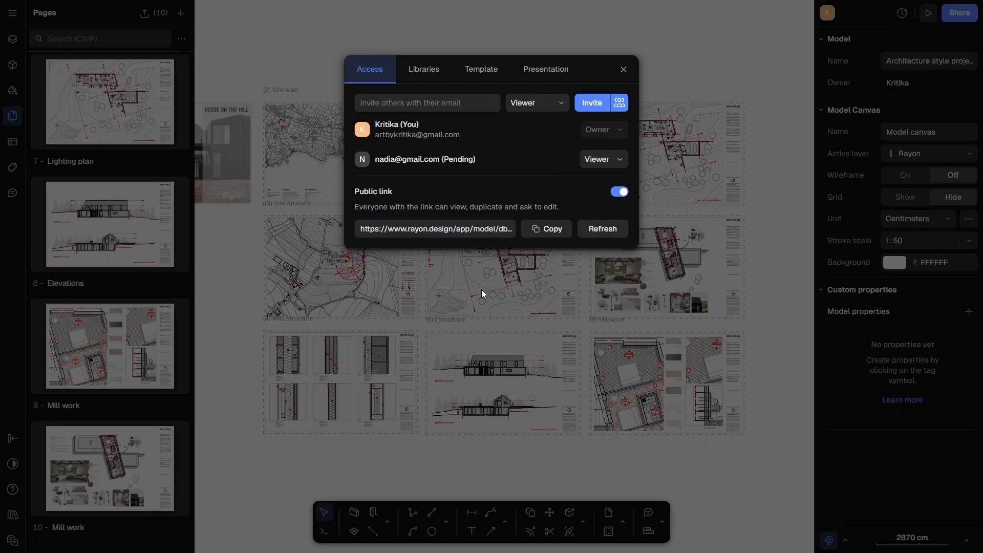
left_click(423, 68)
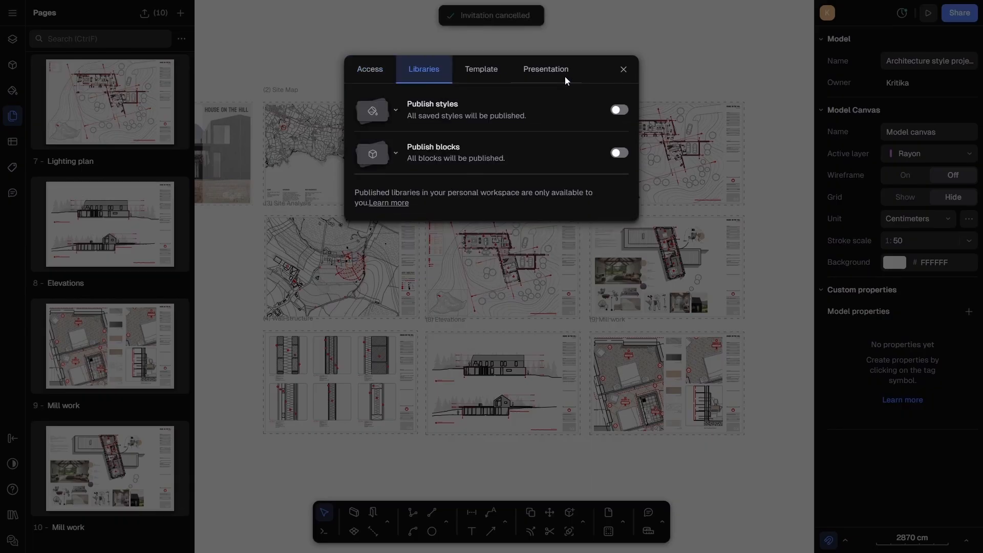
Publish all pages as a presentation, copy its link and open it in the web viewer.
left_click(545, 69)
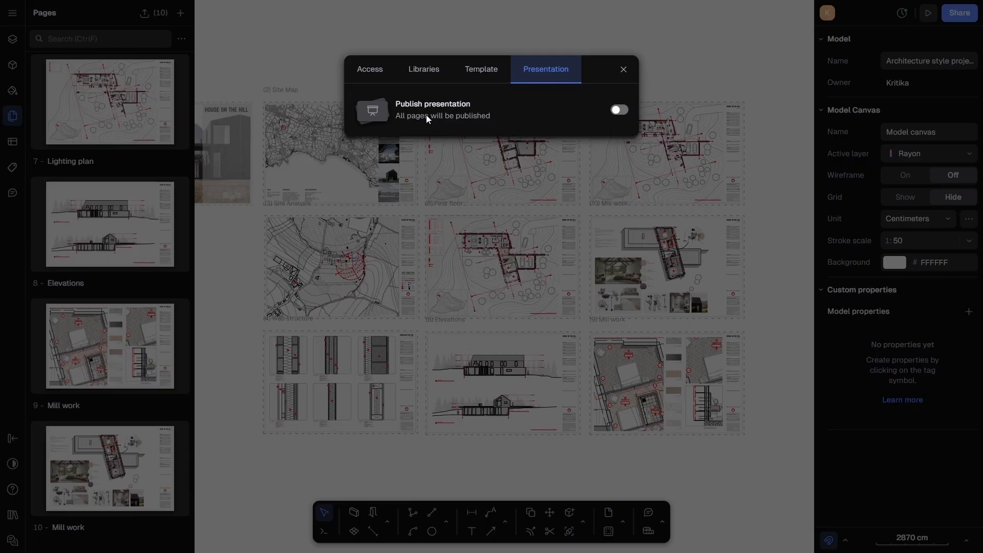
left_click(618, 110)
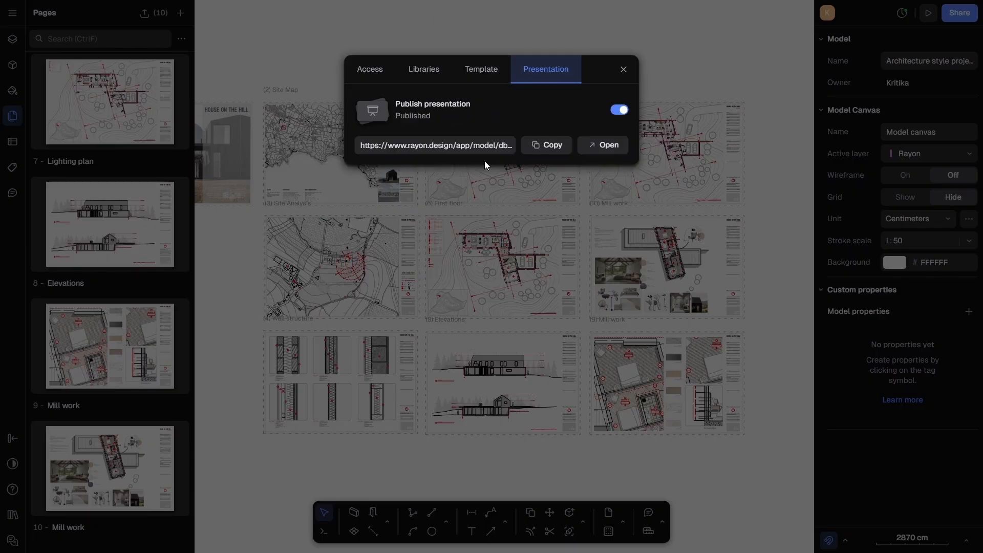
left_click(551, 144)
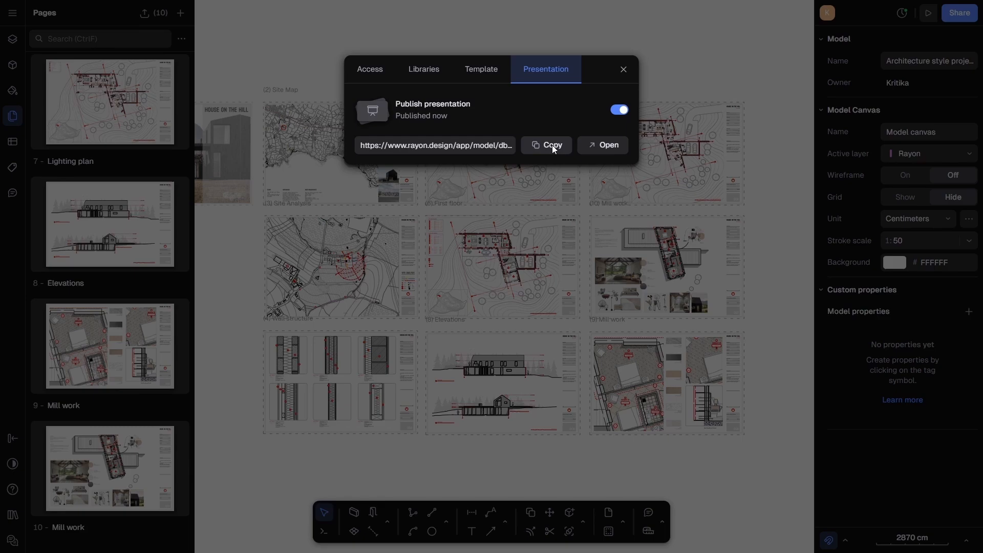
mouse_move(597, 142)
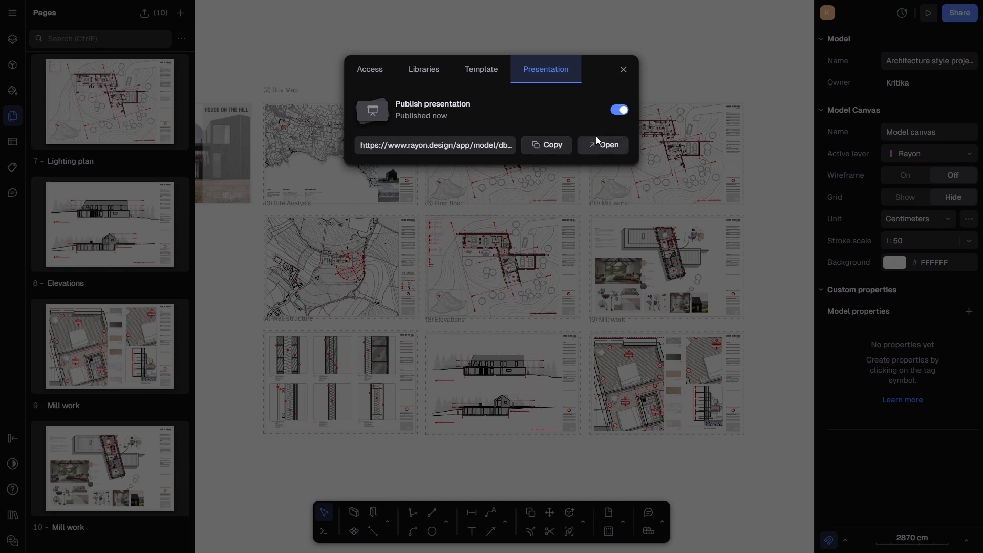
left_click(605, 145)
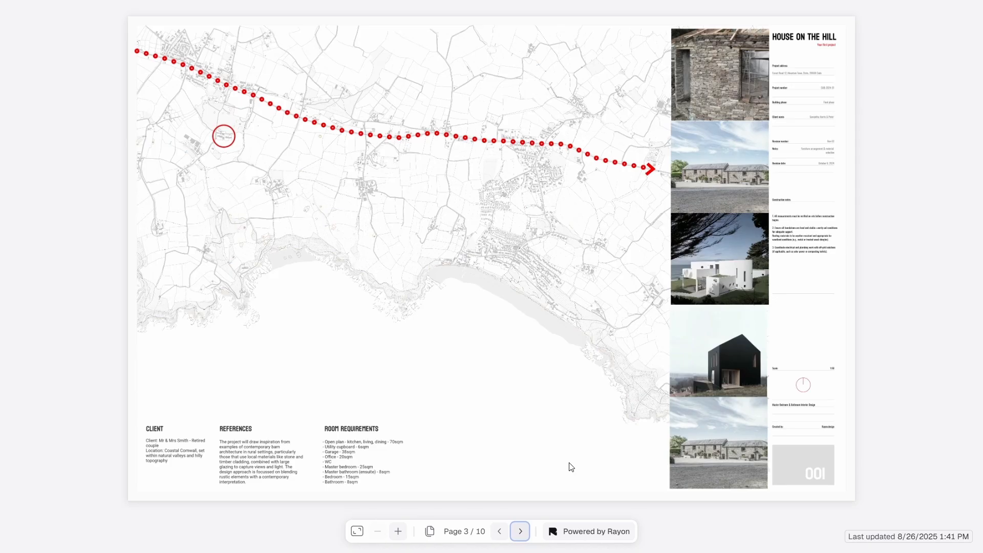
Page forward and back through the published slides, including the Mill work sheet.
left_click(519, 531)
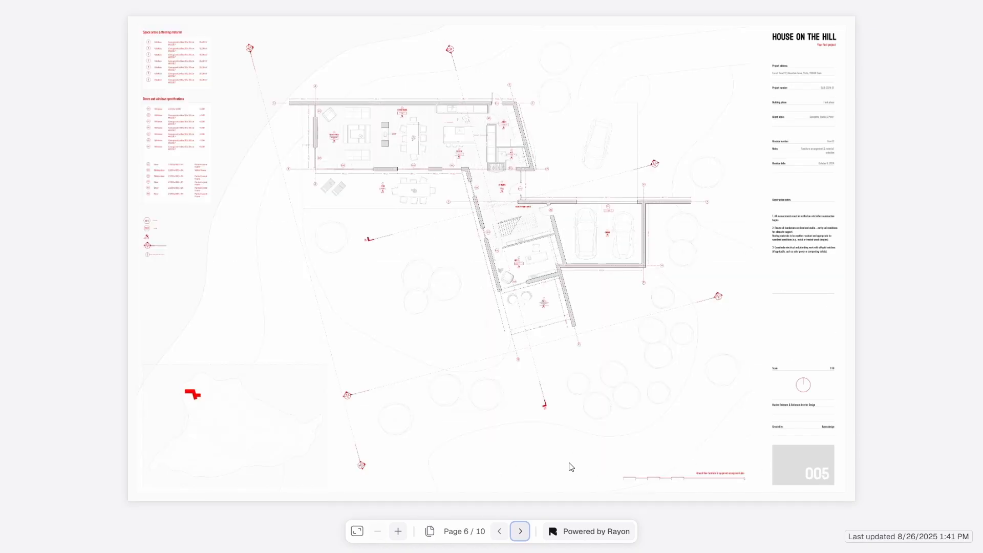
left_click(520, 532)
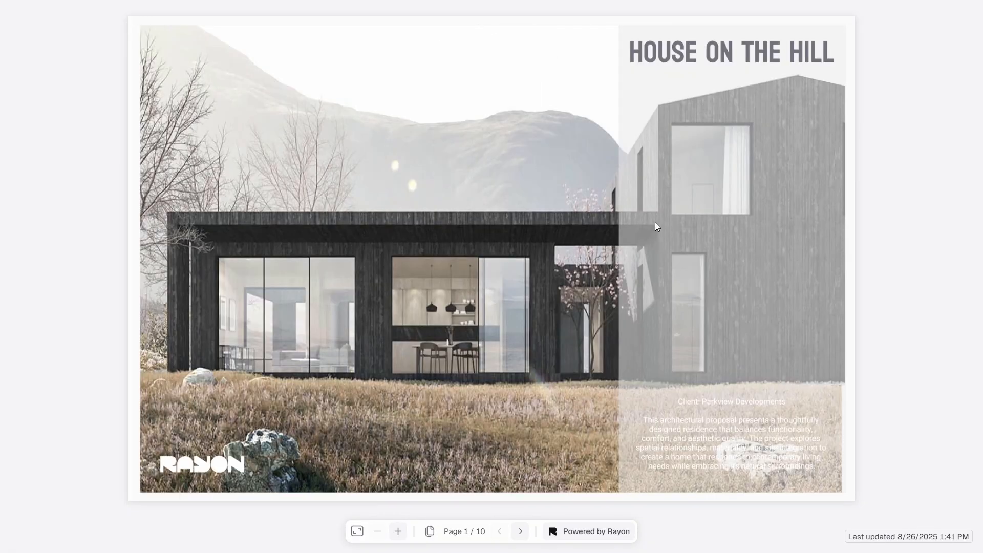
left_click(521, 531)
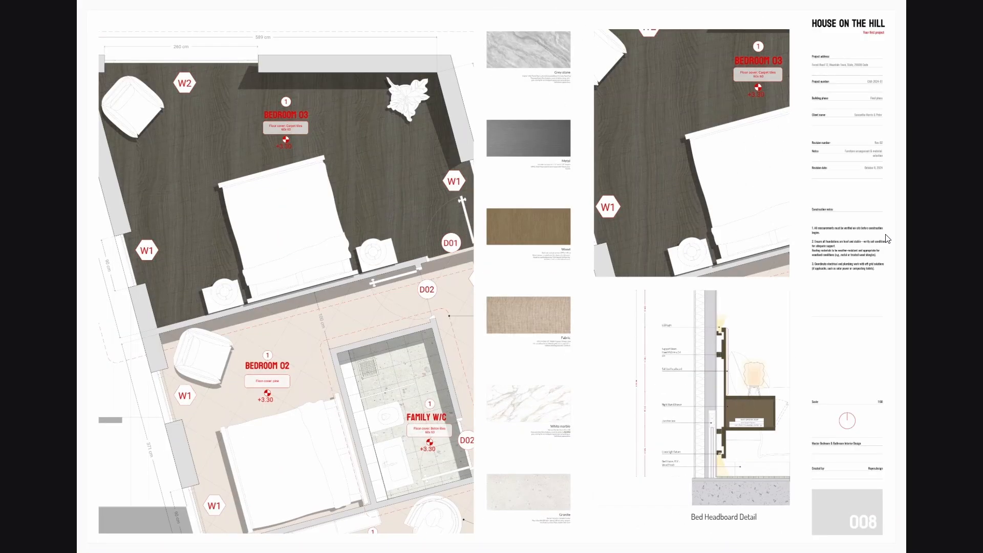
left_click(502, 531)
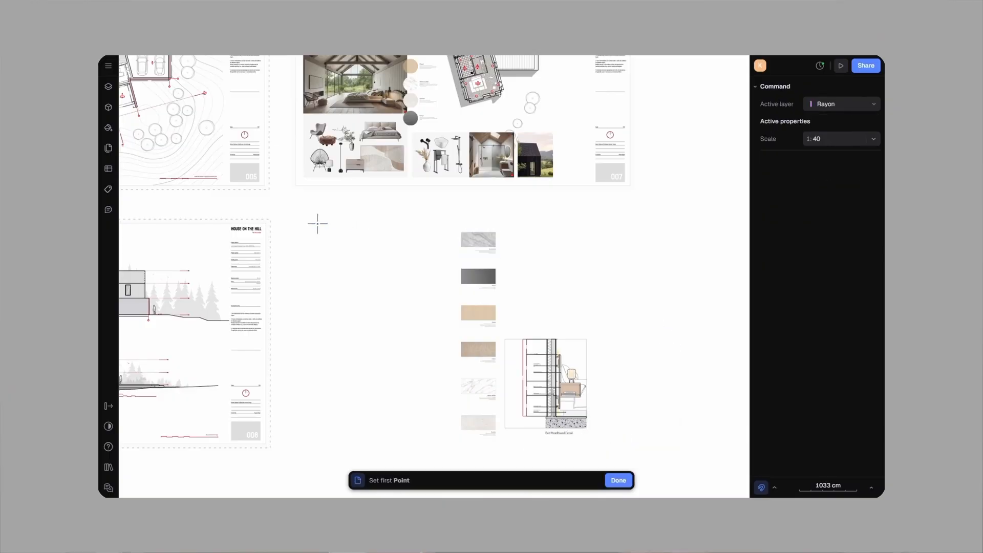
Return to the editor and finish the floor-plan view command to see all ten sheets.
left_click(108, 147)
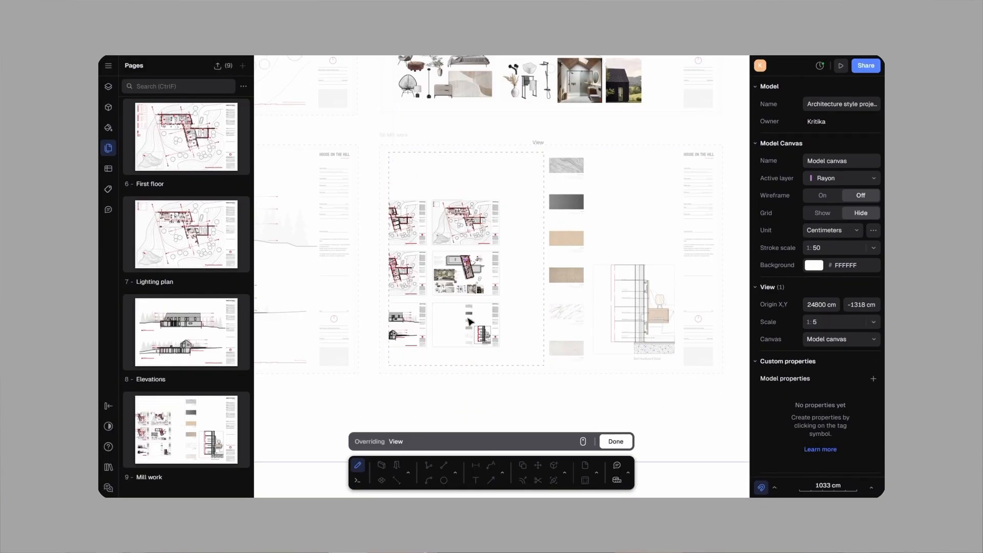
left_click(614, 441)
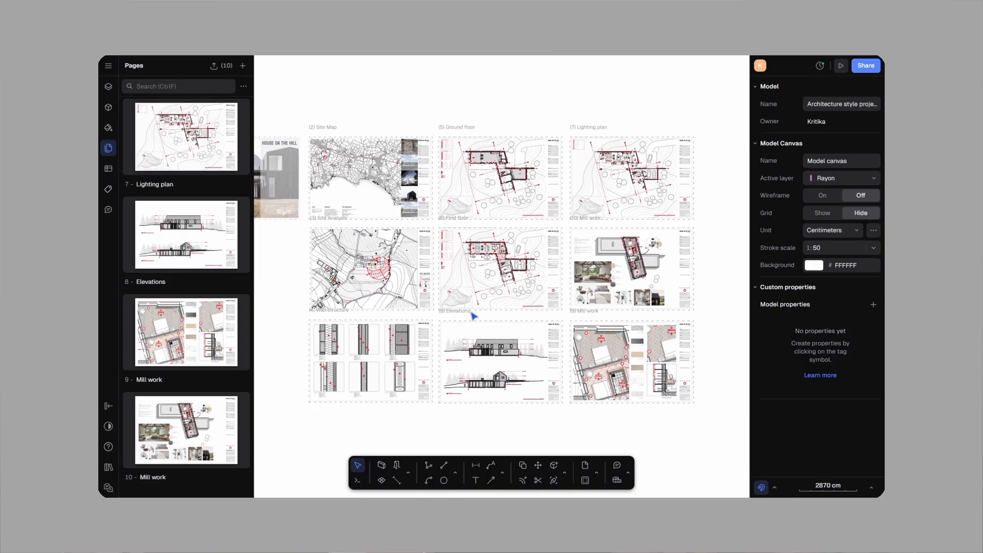